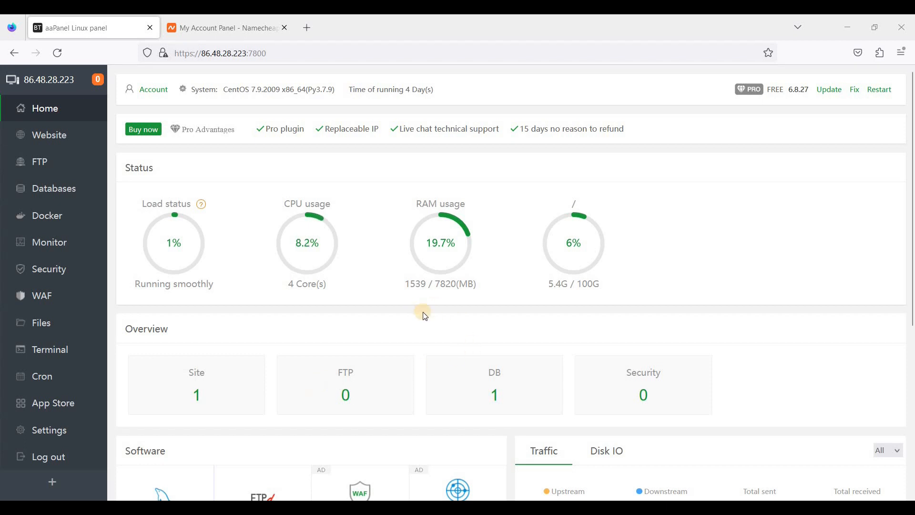
mouse_move(252, 230)
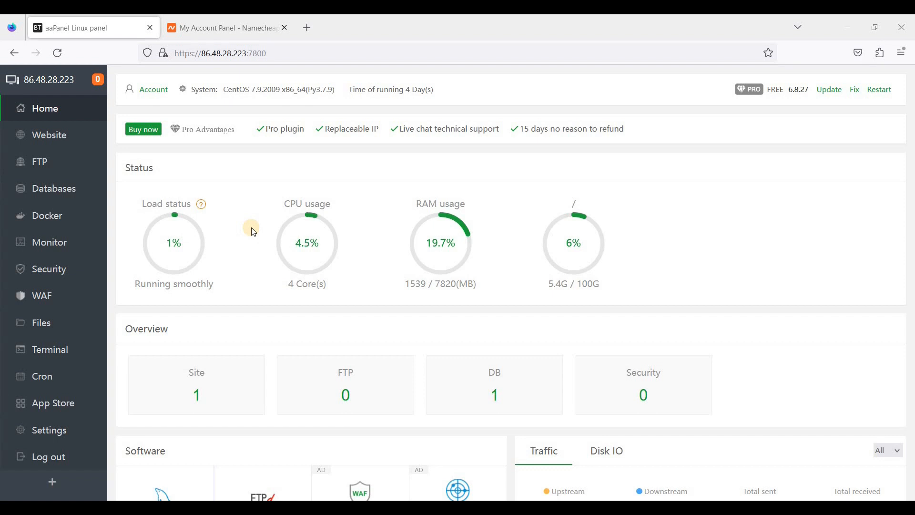
mouse_move(302, 248)
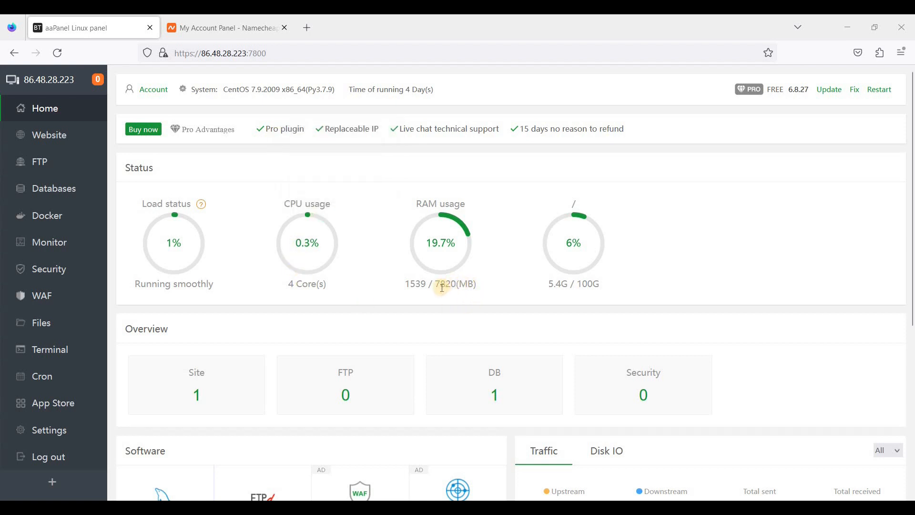
mouse_move(572, 289)
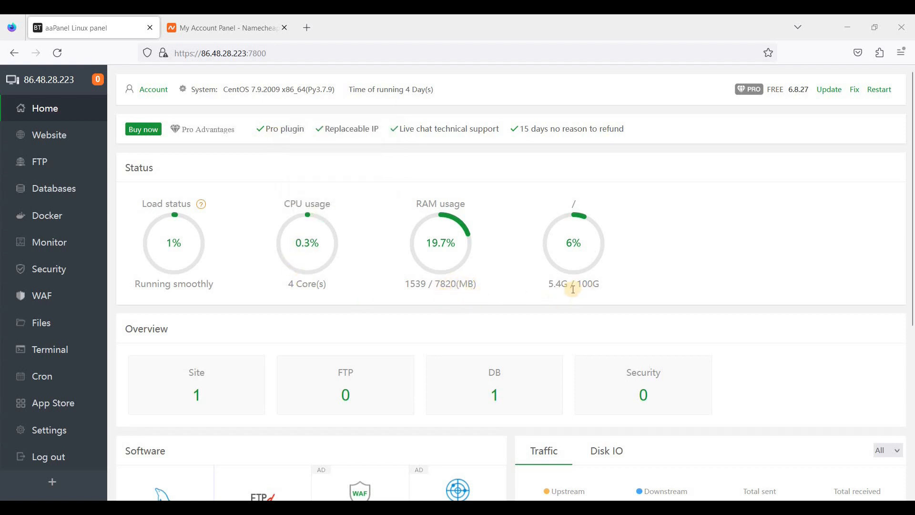
mouse_move(506, 280)
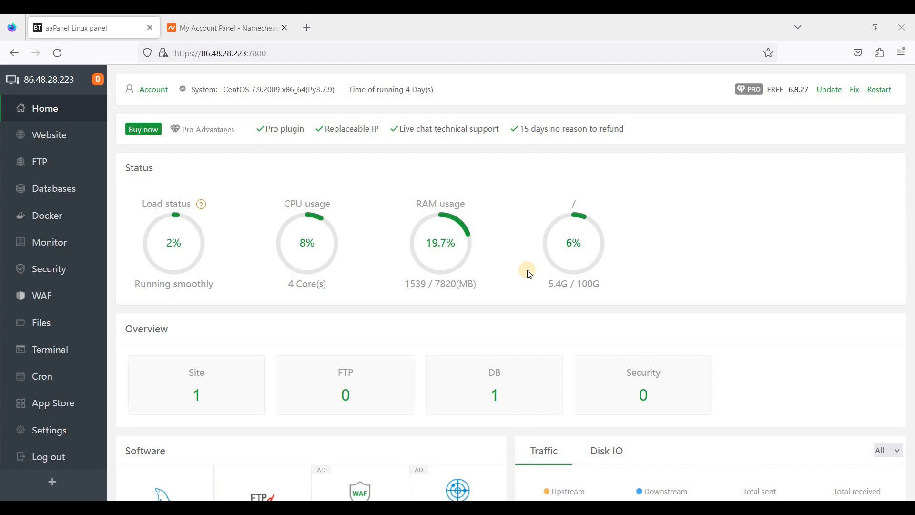
mouse_move(57, 143)
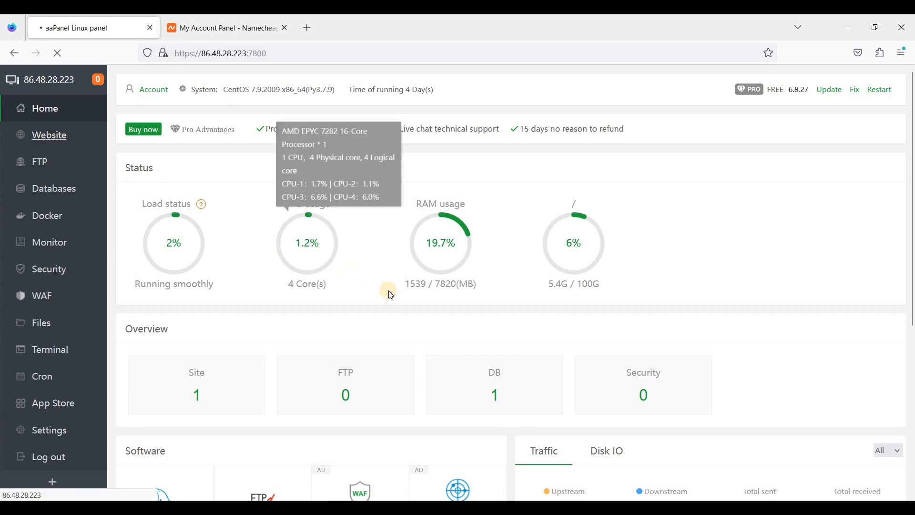
Start a new aaPanel site with domain sub.webshanks.store, auto-filling its website path.
click(49, 135)
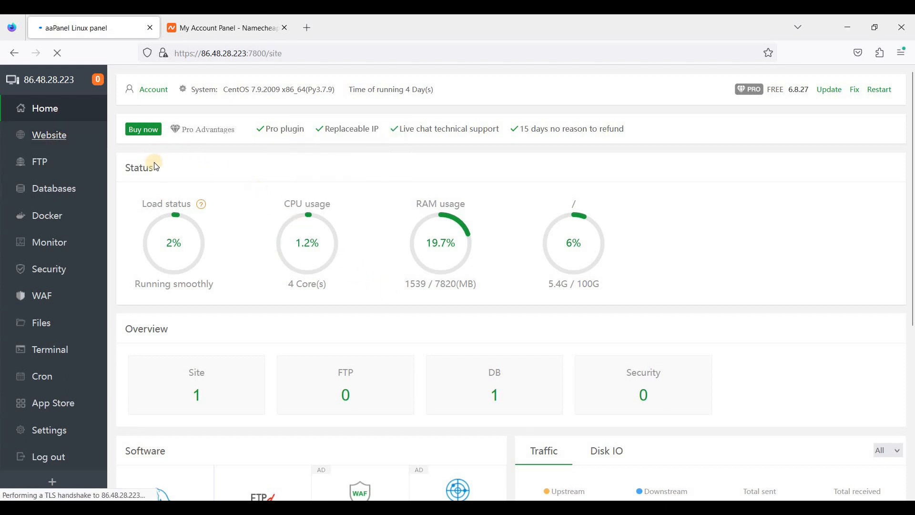
click(49, 134)
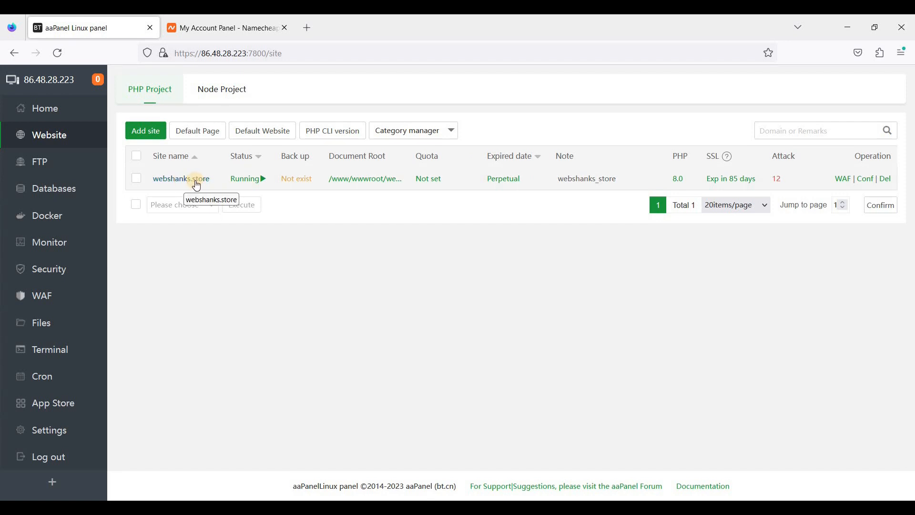
click(145, 130)
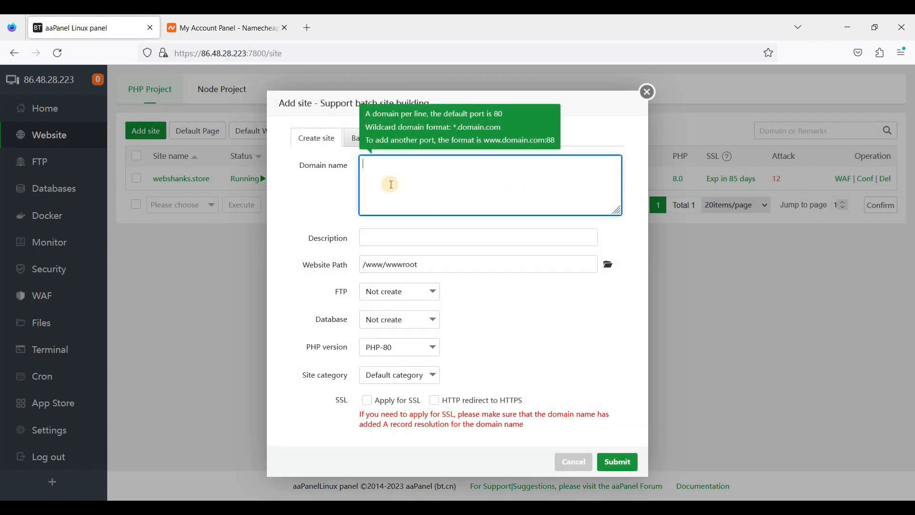
text(sub)
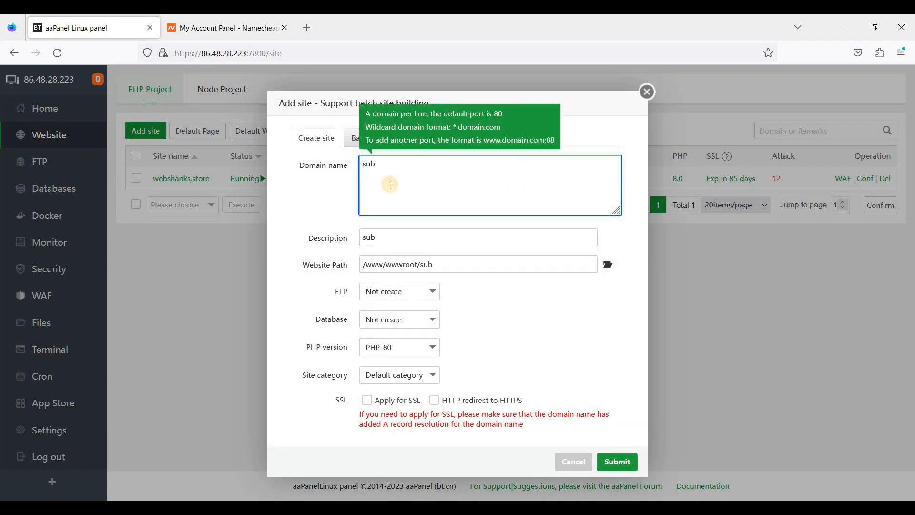
text(.webshanks)
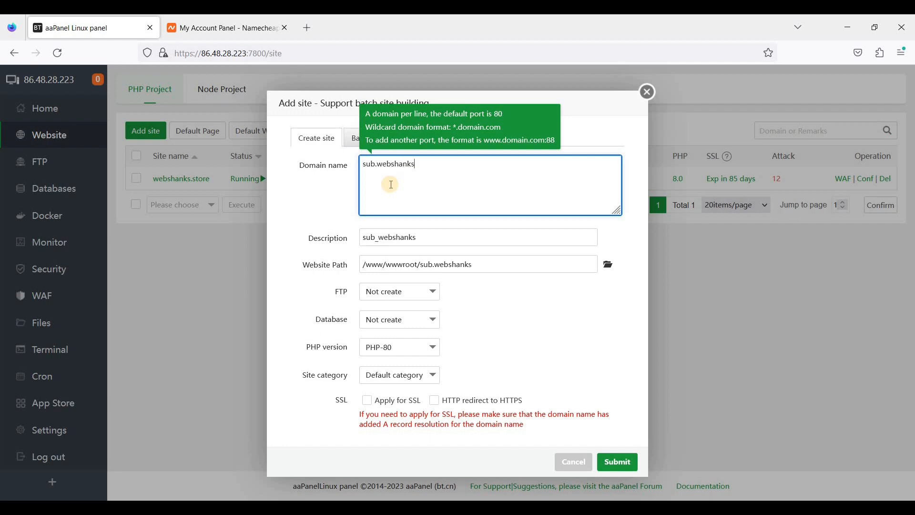
text(.store)
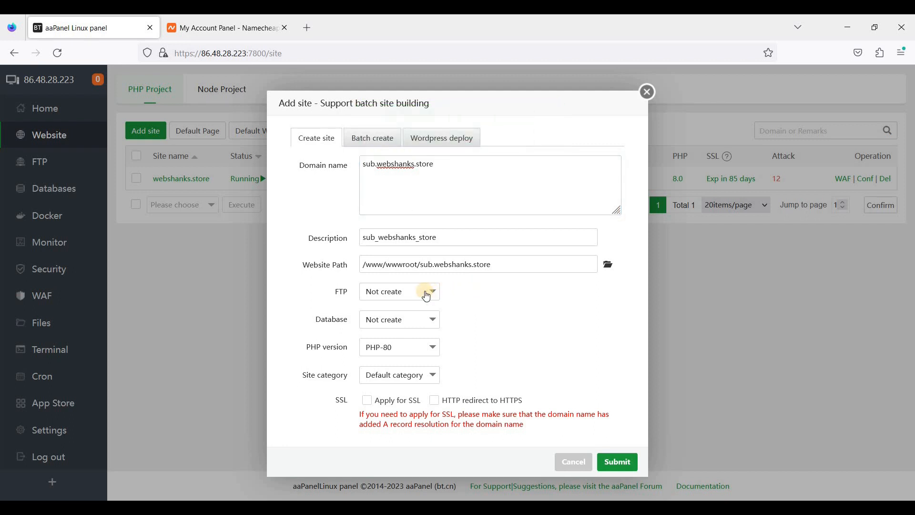
mouse_move(417, 318)
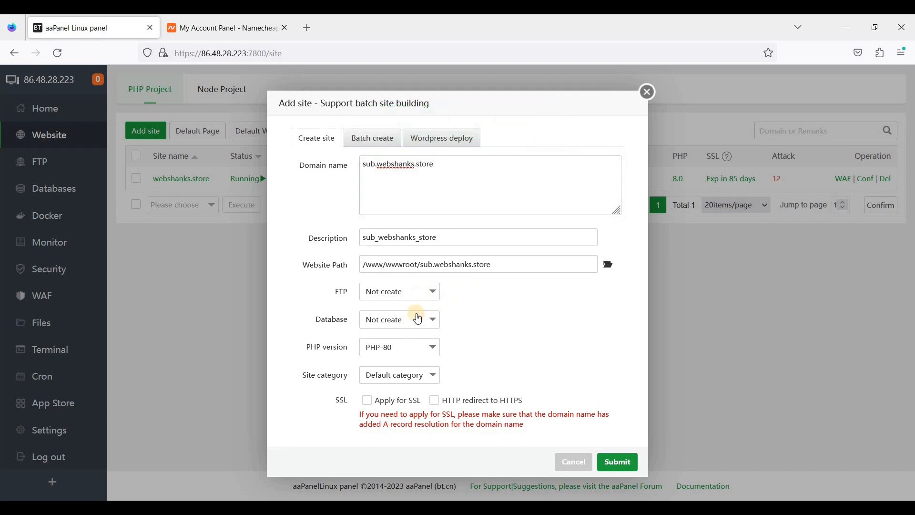
mouse_move(441, 349)
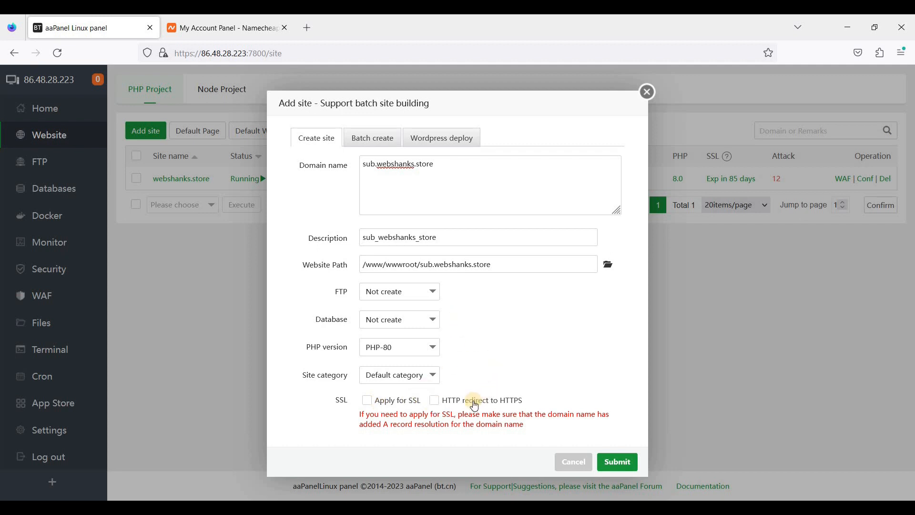
mouse_move(477, 357)
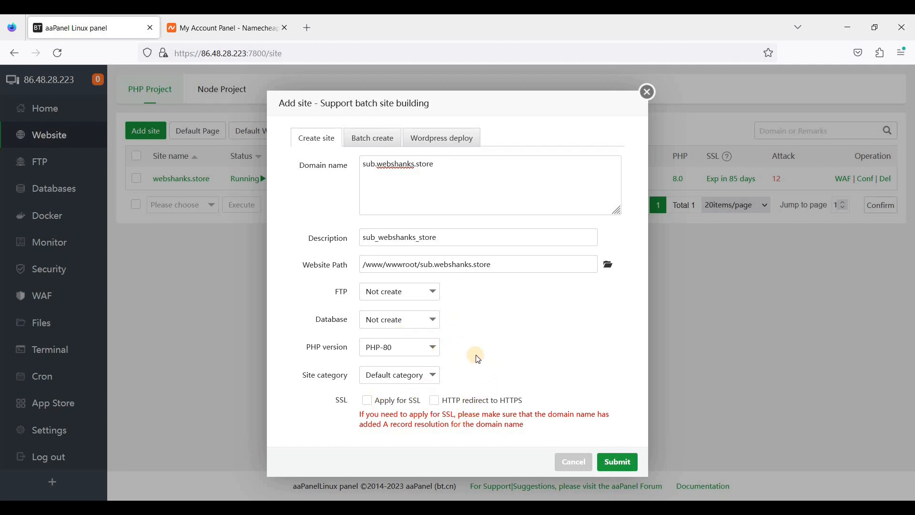
mouse_move(482, 344)
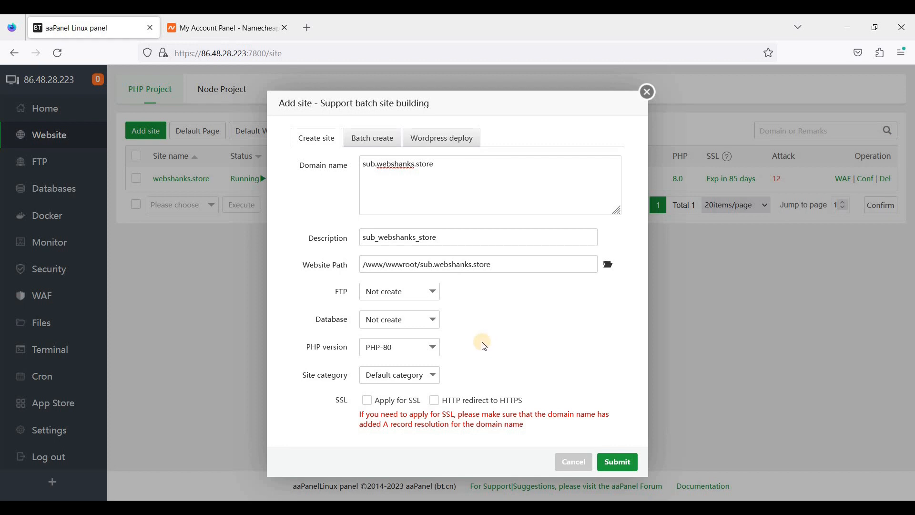
mouse_move(245, 70)
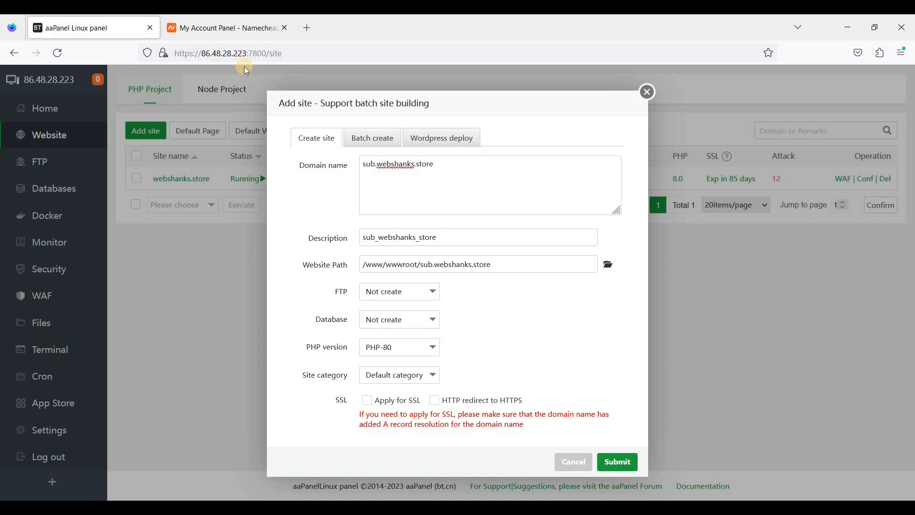
click(226, 27)
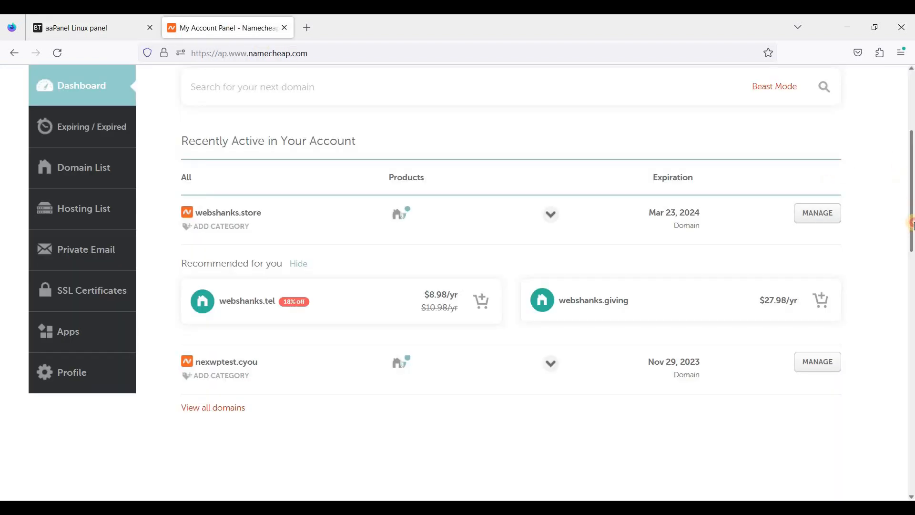
scroll(down, 3)
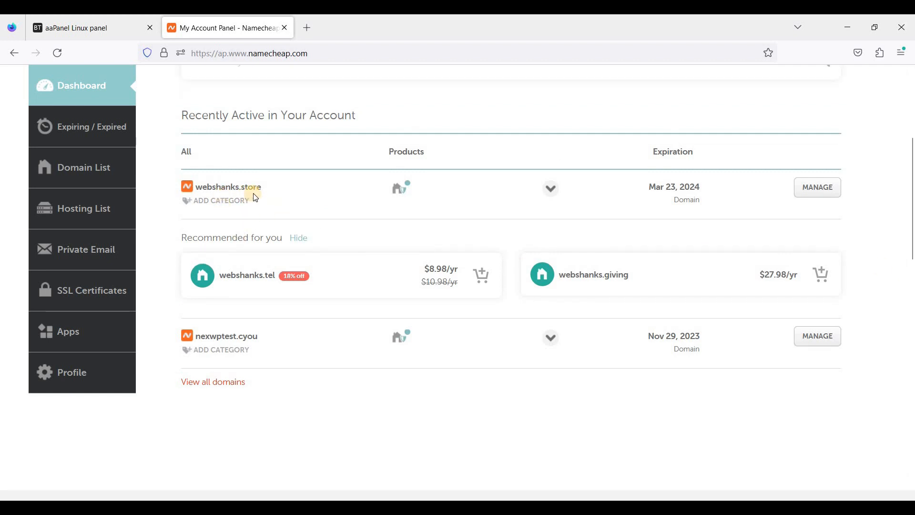
mouse_move(831, 203)
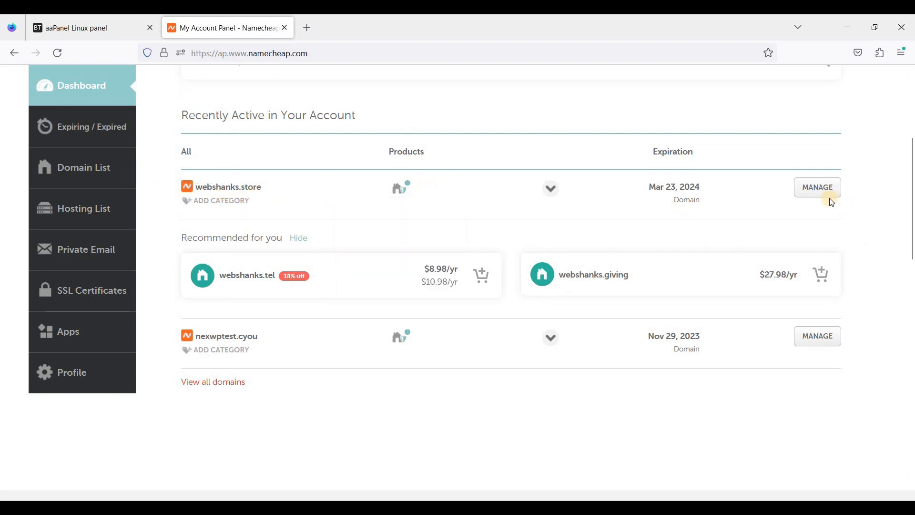
click(817, 186)
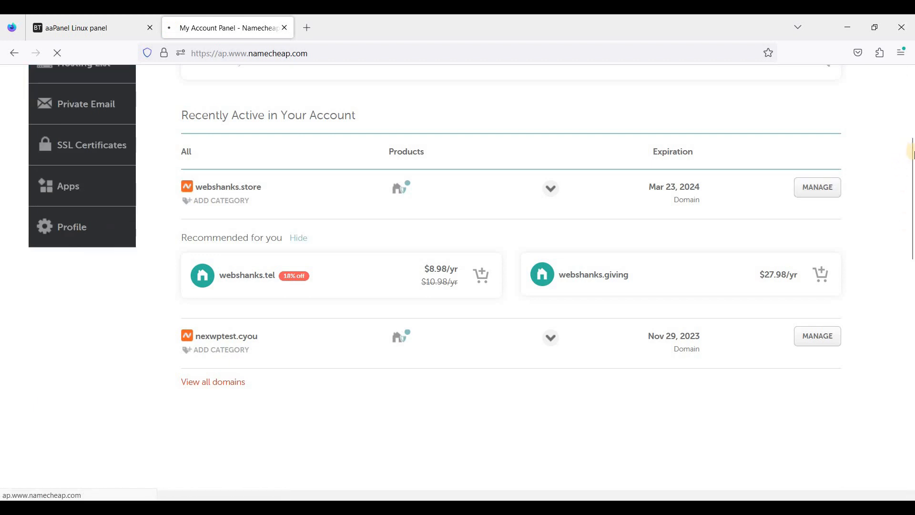
click(817, 187)
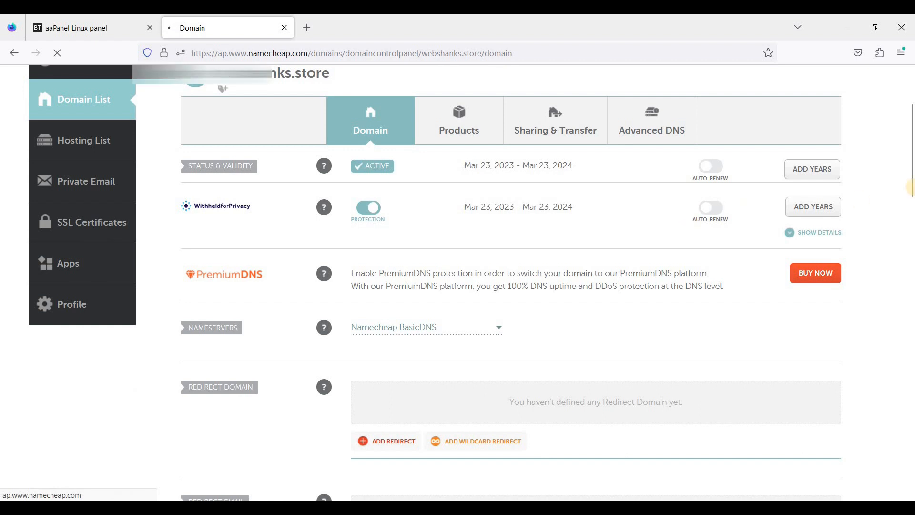
click(652, 120)
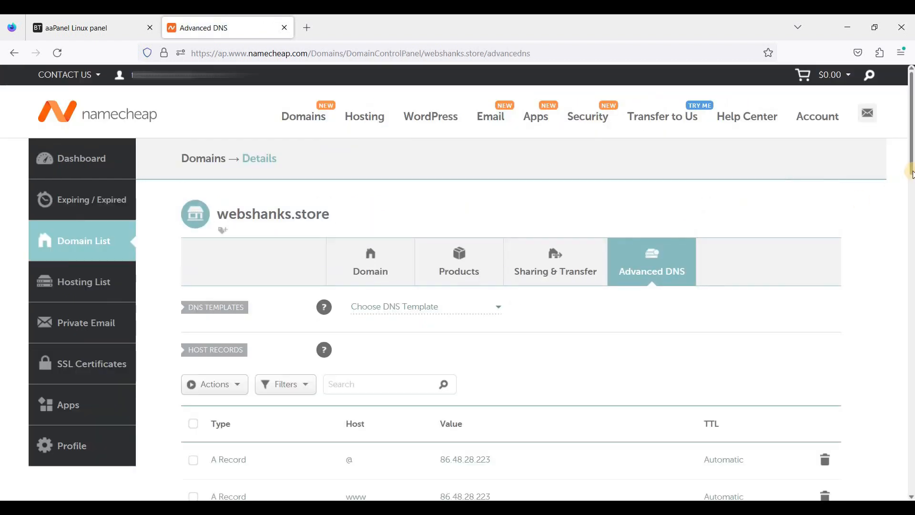
scroll(down, 3)
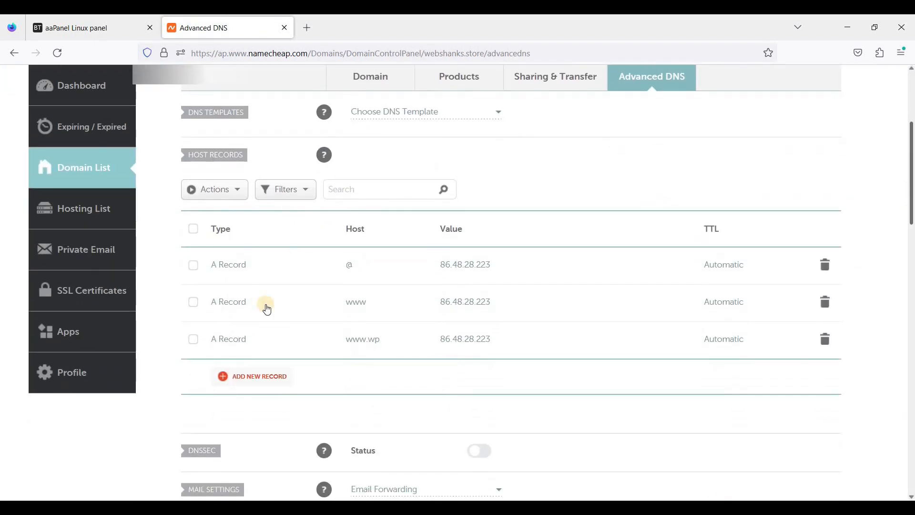
mouse_move(824, 340)
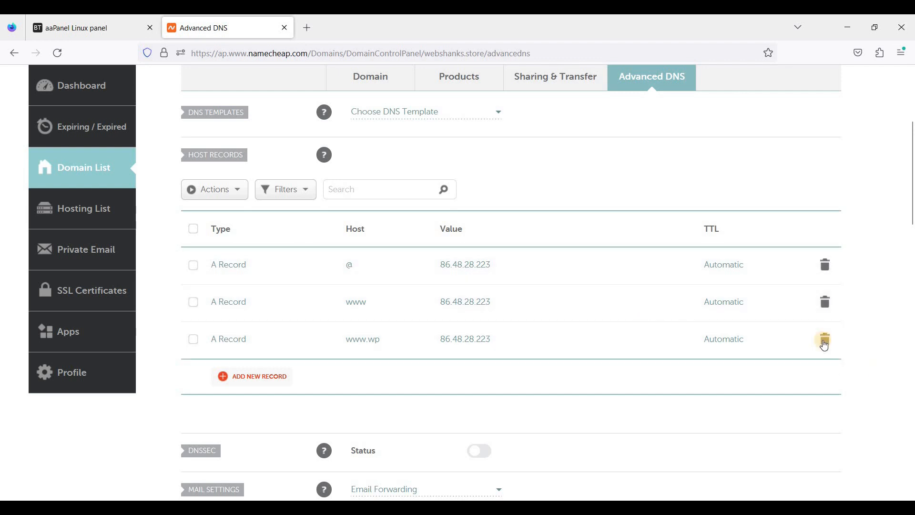
click(824, 339)
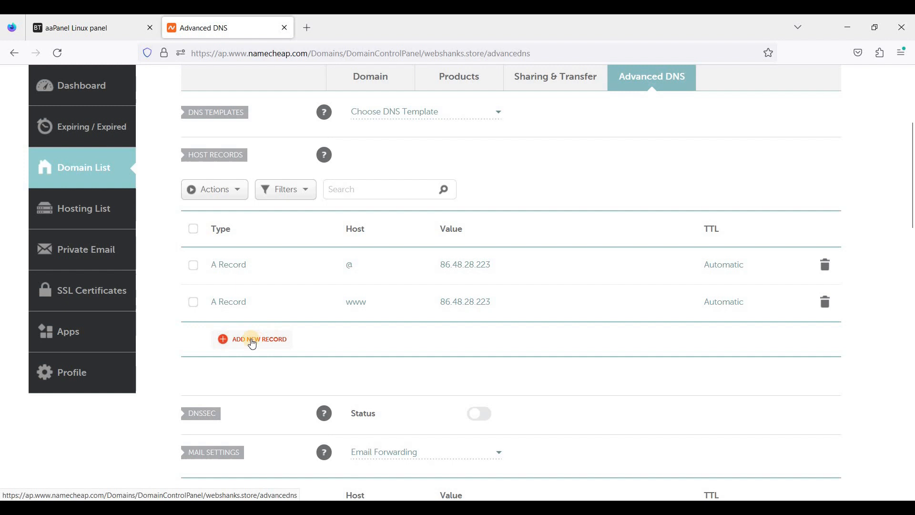
Add a sub A record pointing to 86.48.28.223.
click(259, 339)
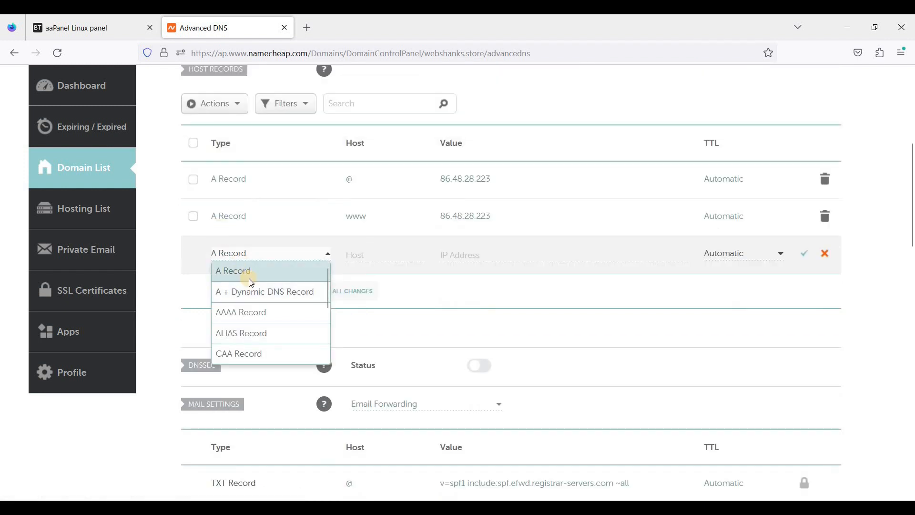
click(233, 271)
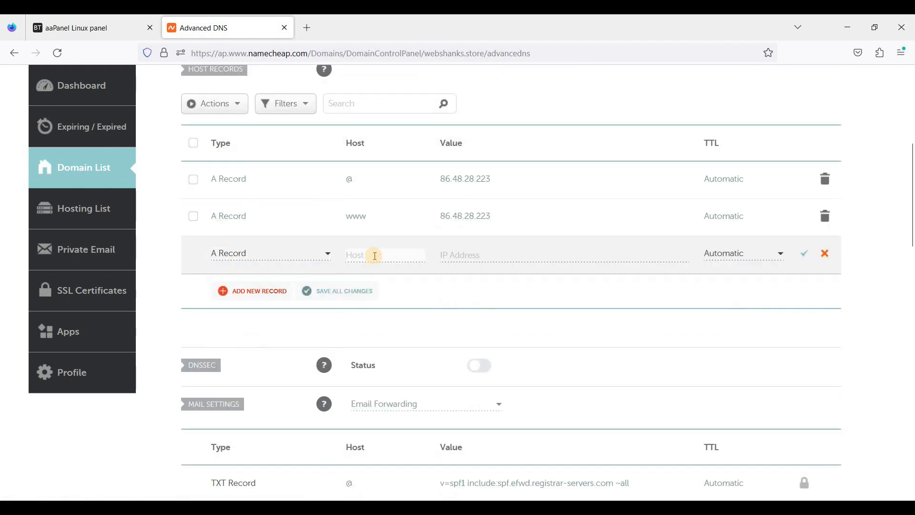
text(sub)
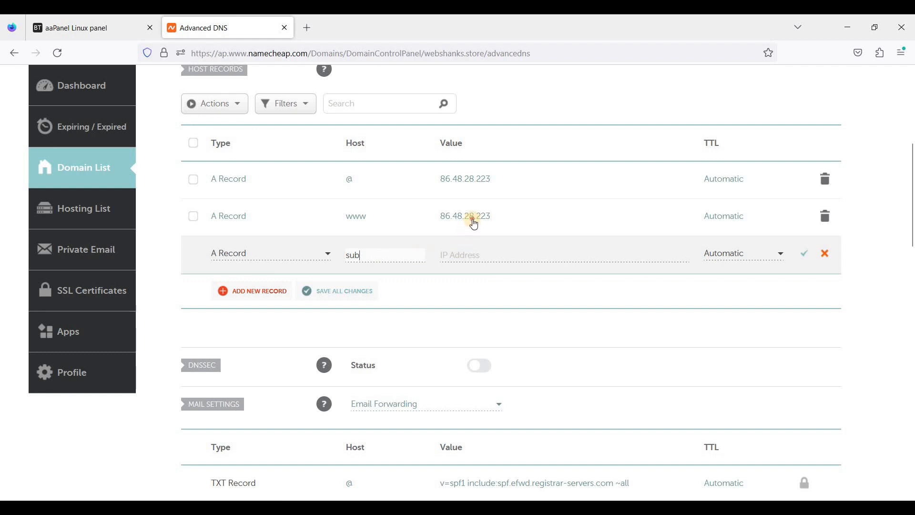
click(464, 216)
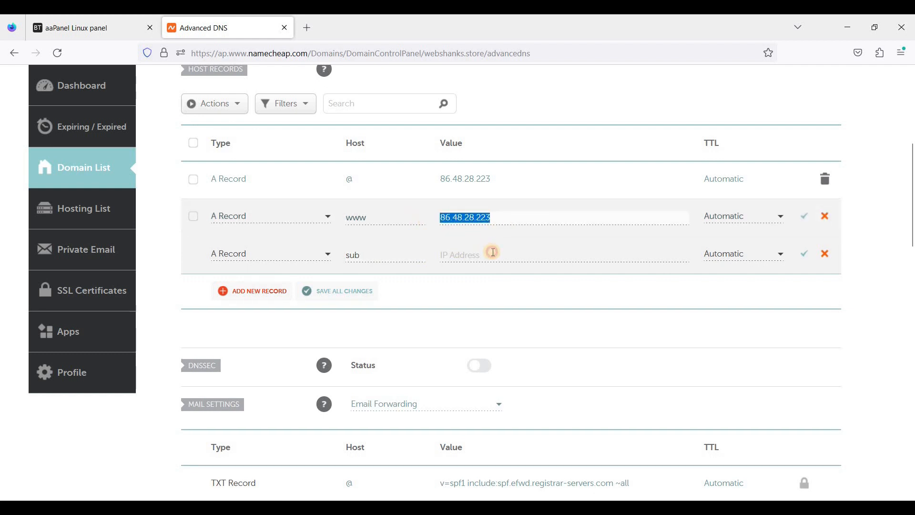
text(86.48.28.223)
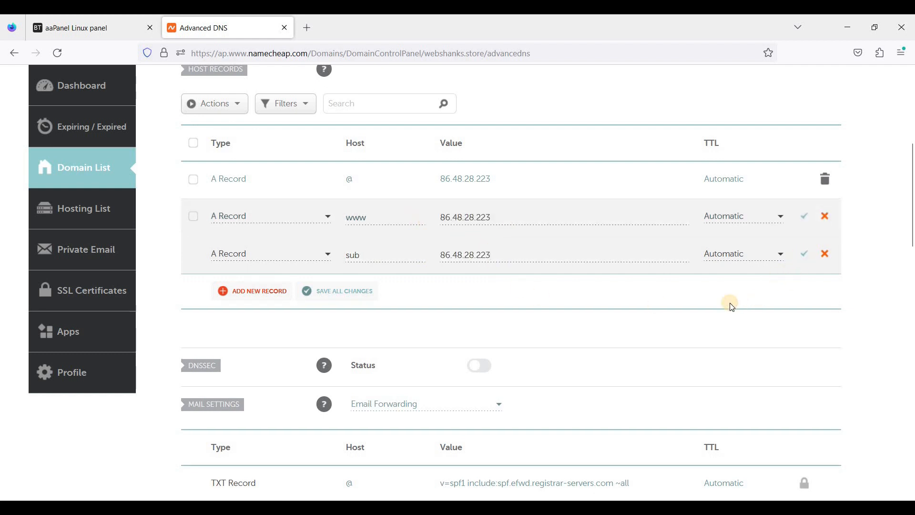
click(804, 253)
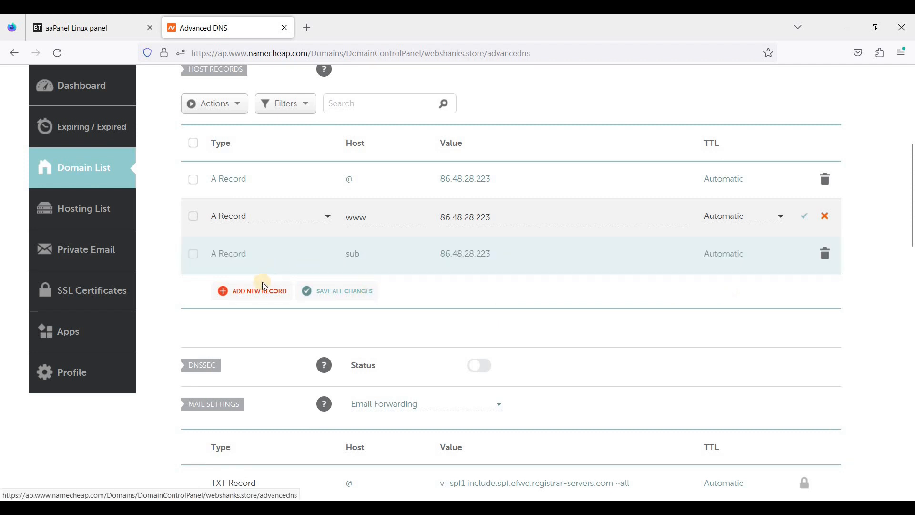
click(252, 291)
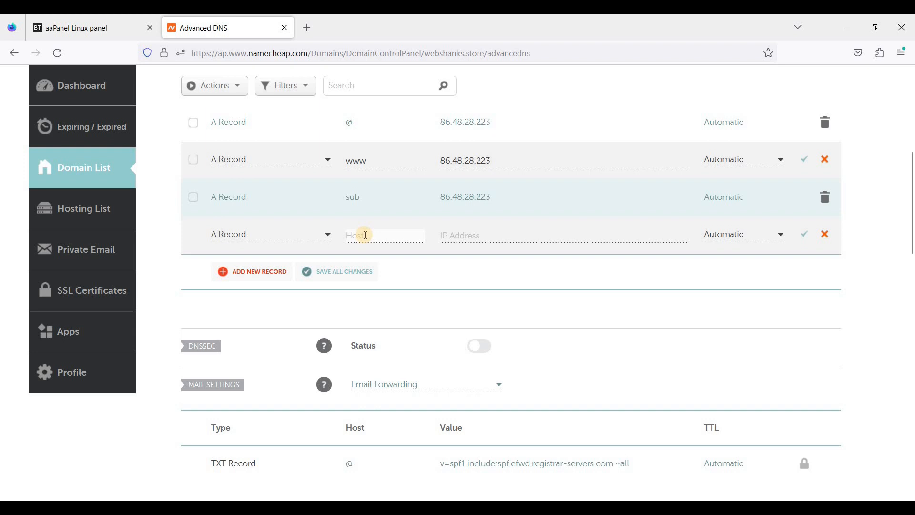
text(www.sub)
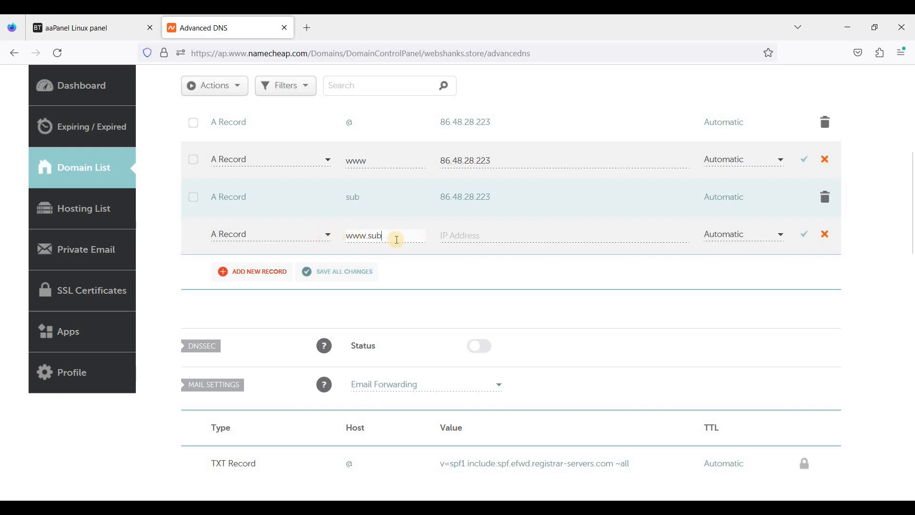
text(86.48.28.223)
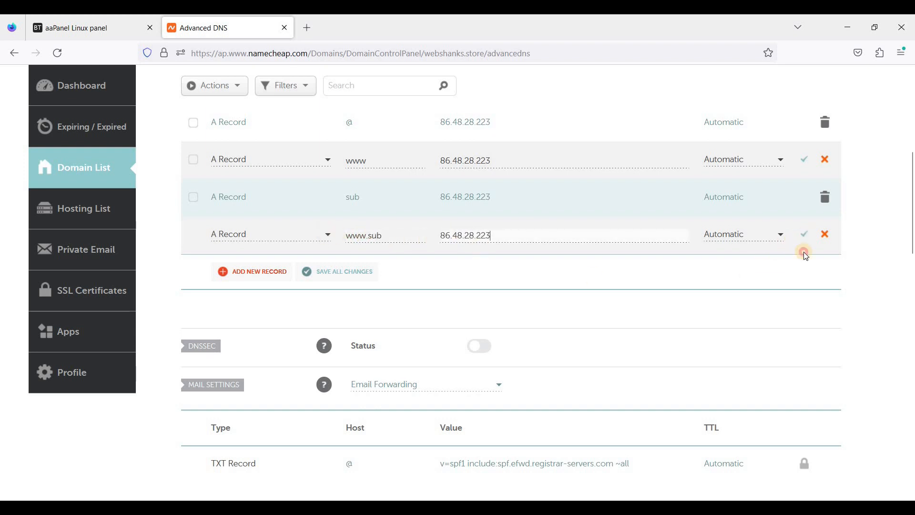
click(804, 233)
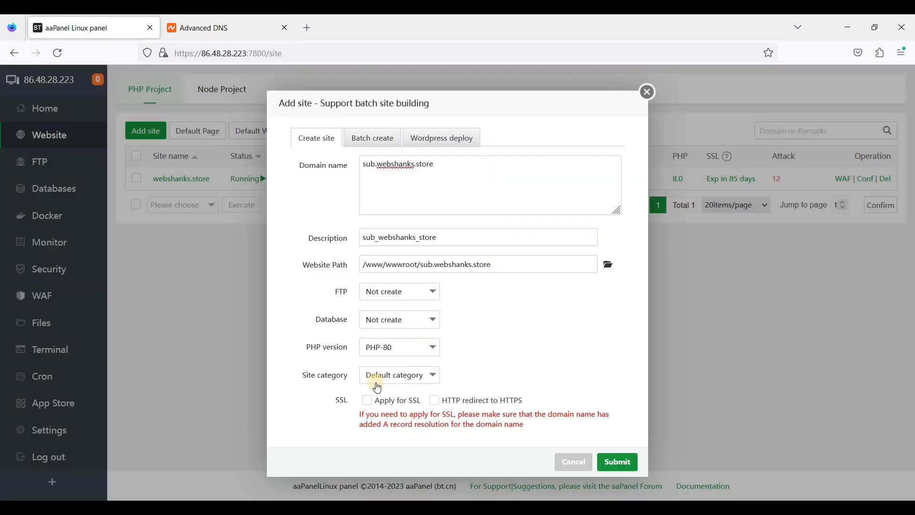
mouse_move(566, 360)
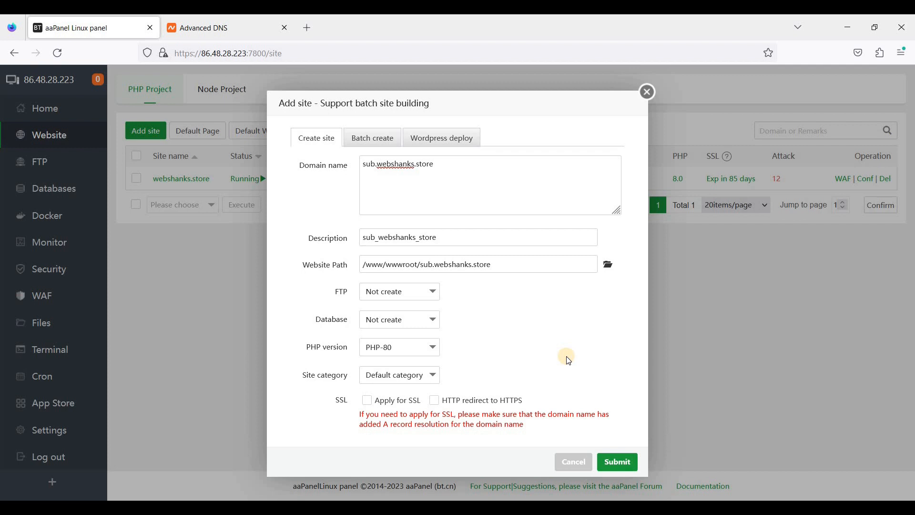
mouse_move(488, 406)
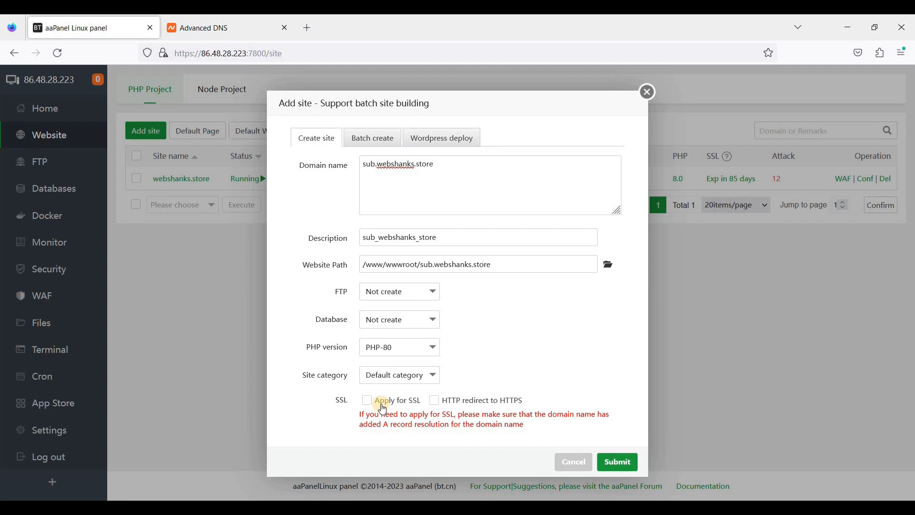
mouse_move(382, 391)
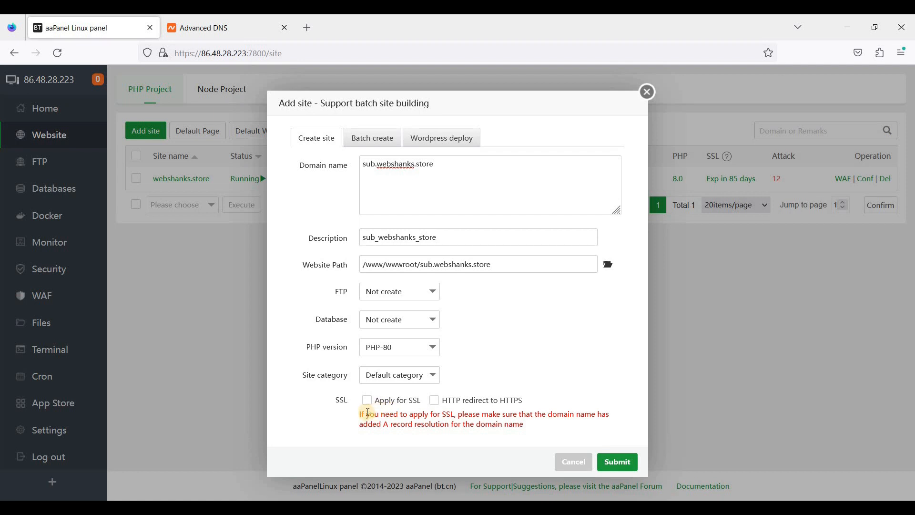
Submit the sub.webshanks.store site with an SSL certificate requested.
click(367, 400)
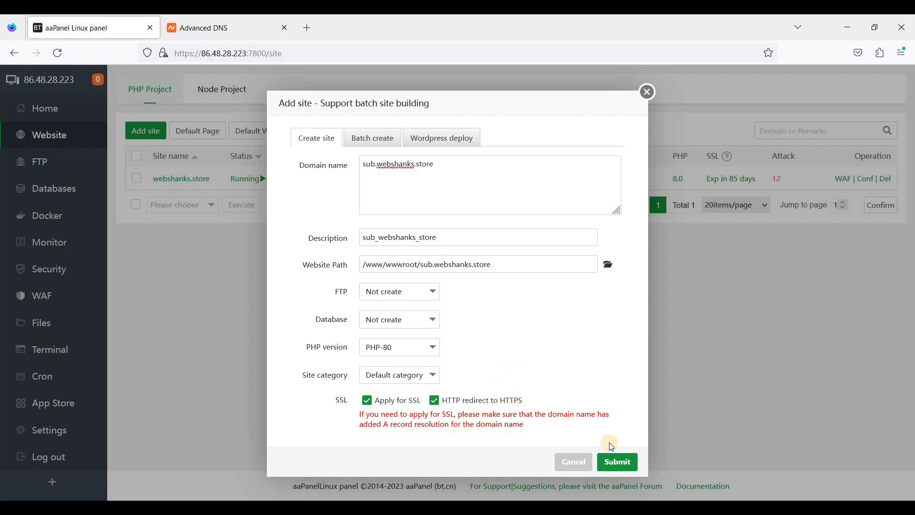
mouse_move(504, 370)
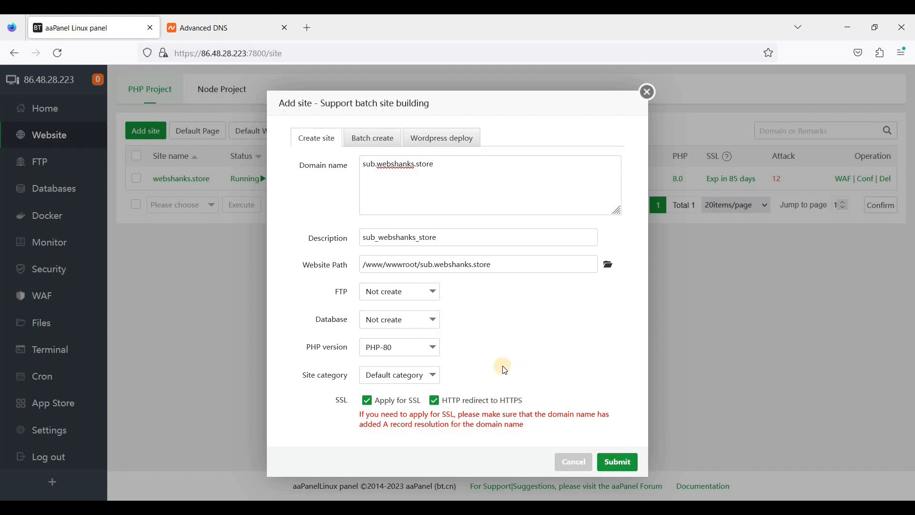
mouse_move(618, 210)
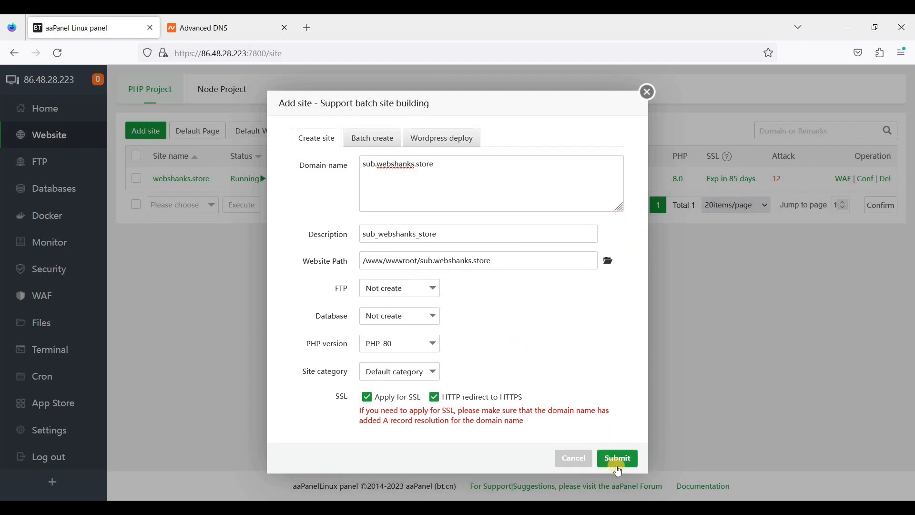
mouse_move(584, 462)
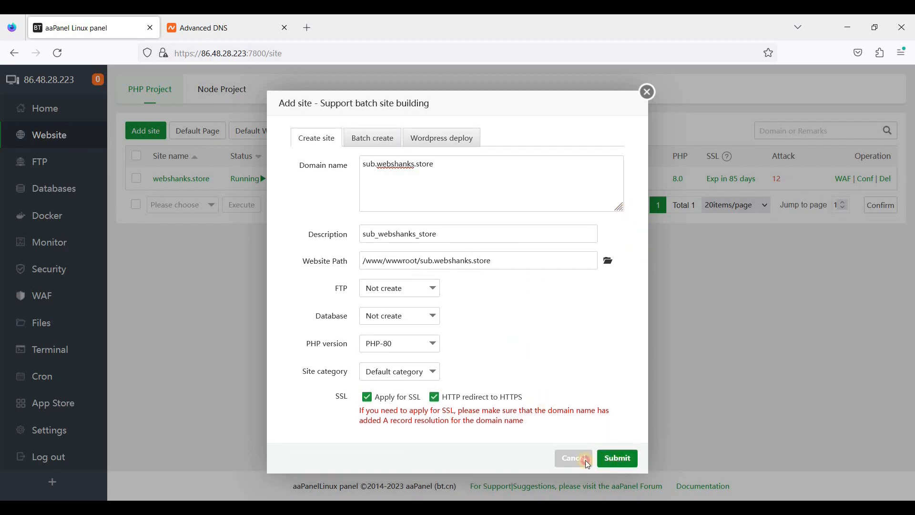
click(617, 458)
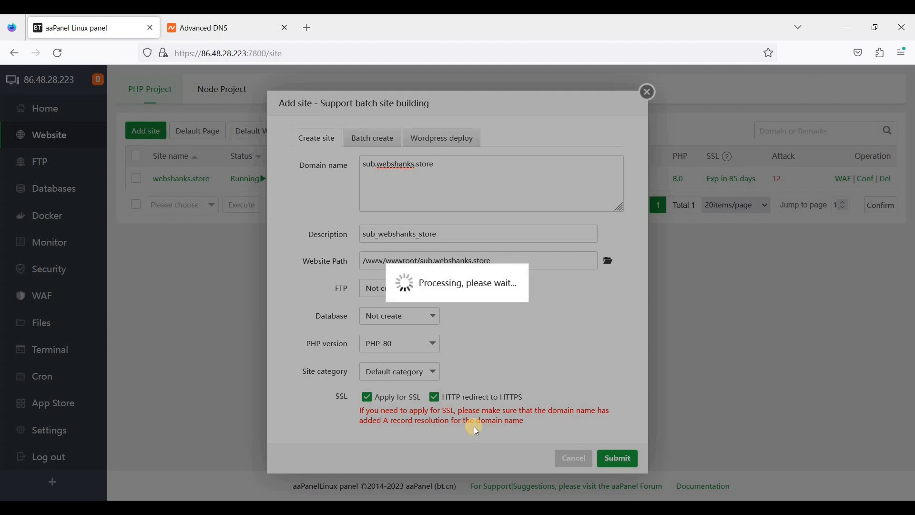
click(617, 458)
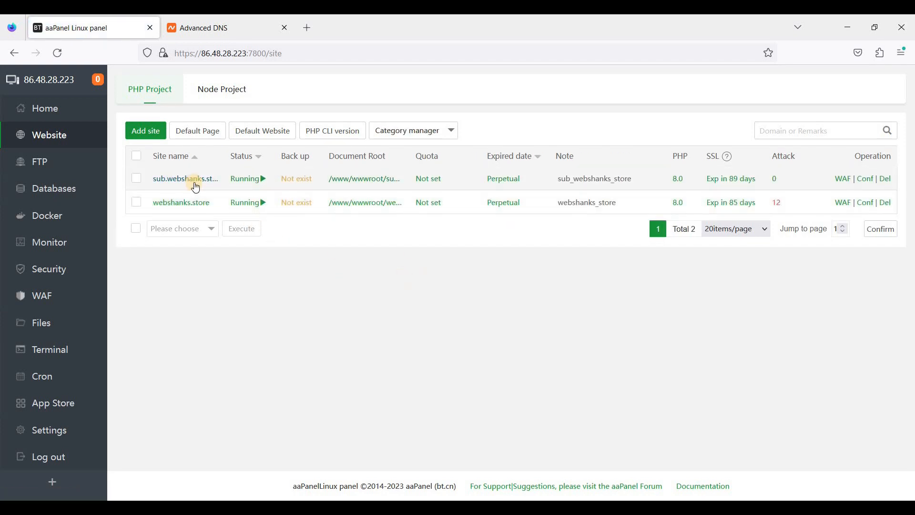
Confirm sub.webshanks.store shows the nginx welcome page, then open WordPress deploy.
click(185, 178)
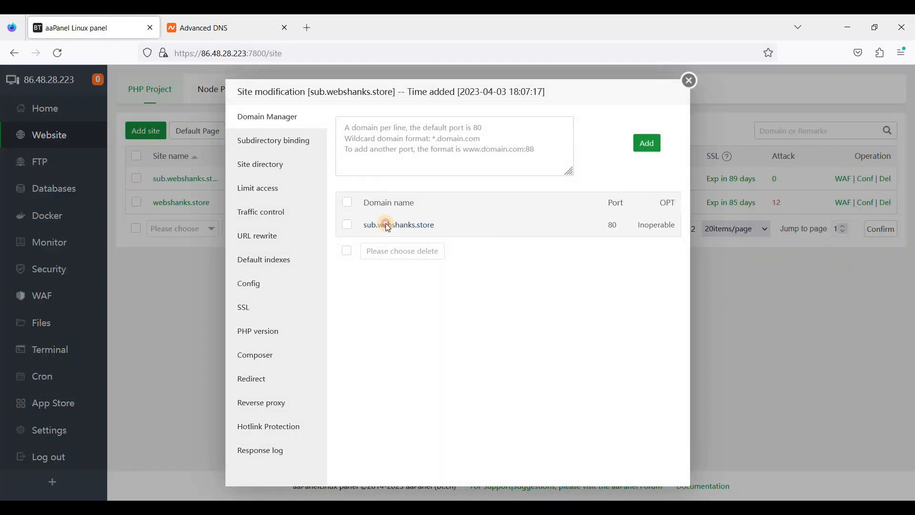
click(399, 225)
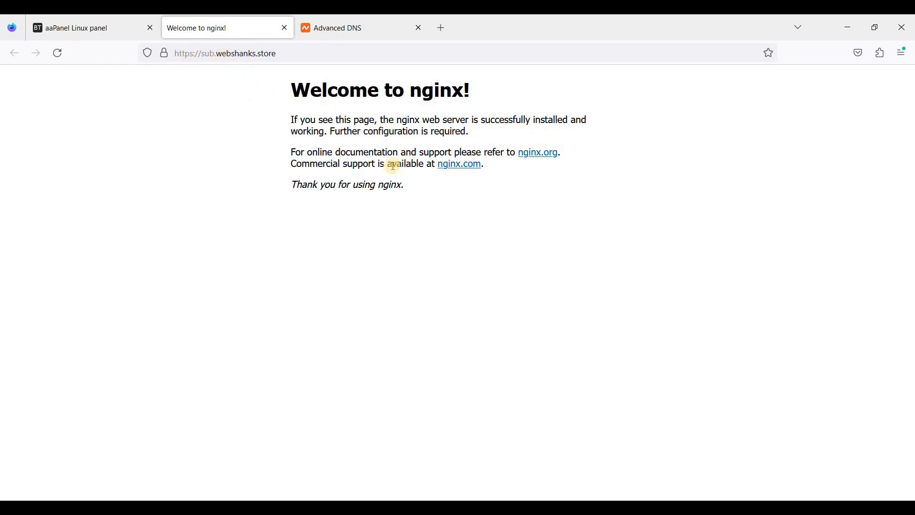
mouse_move(563, 182)
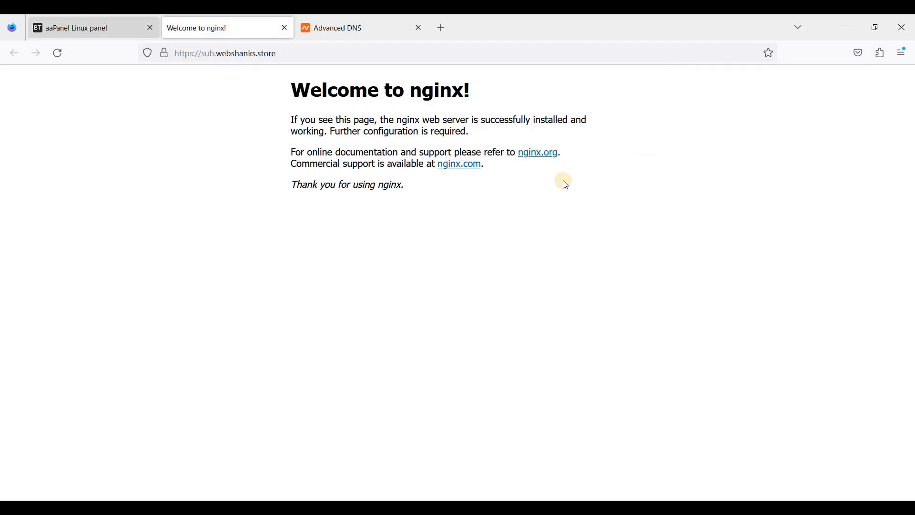
click(76, 27)
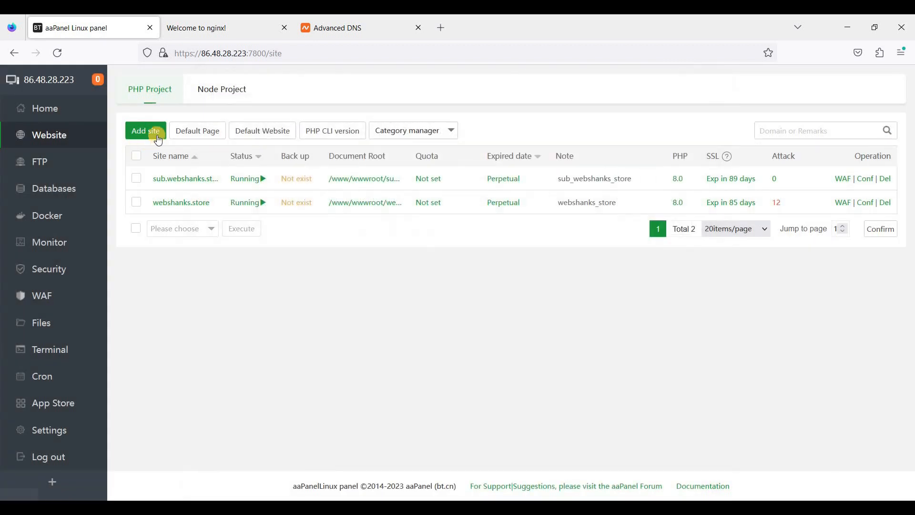
click(145, 130)
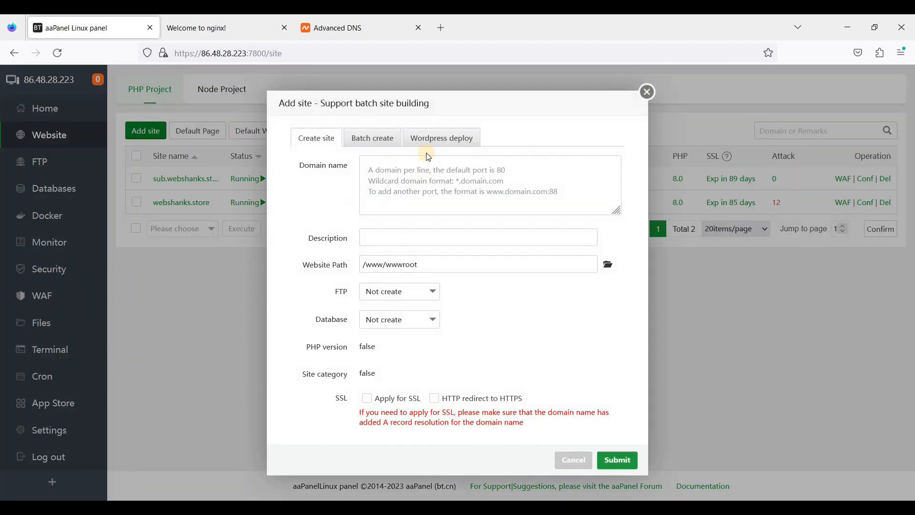
click(441, 138)
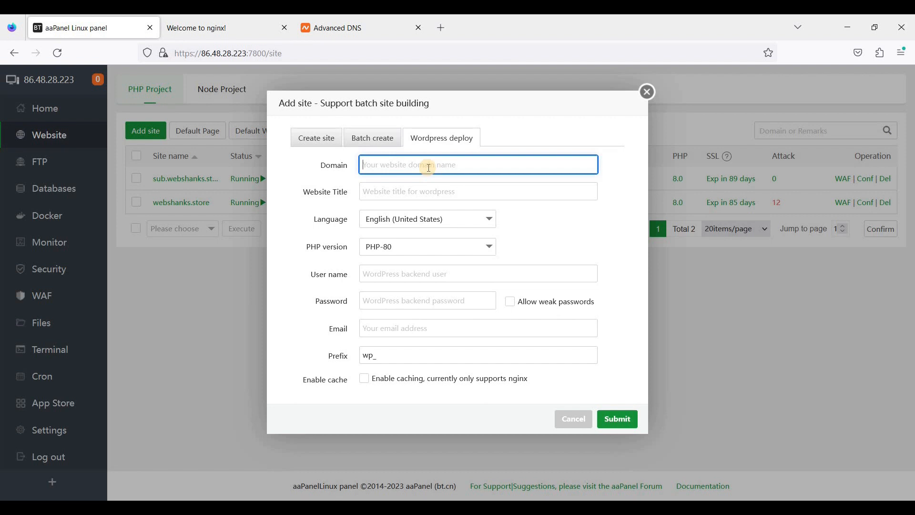
Enter domain wp.webshanks.store, title 'First Subdomain in aaPanel With WordPress', username wpadmin.
text(wp)
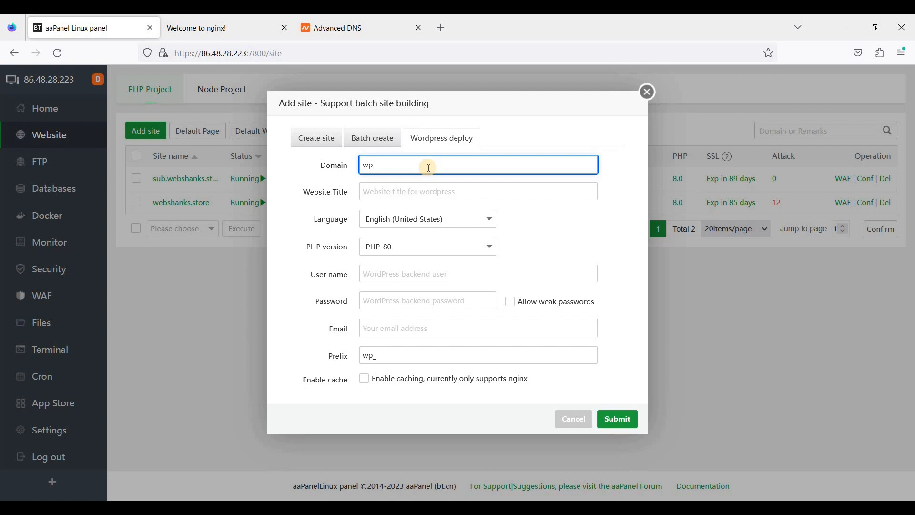
text(.webshak)
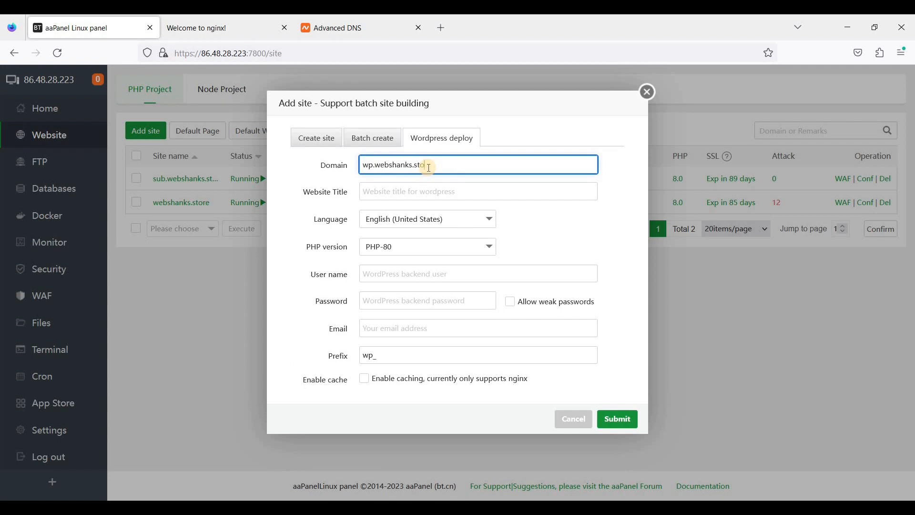
text(F)
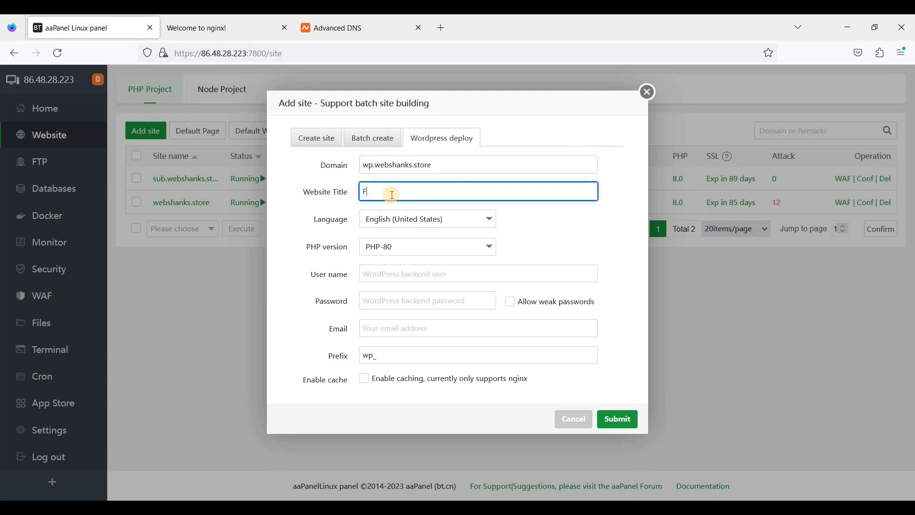
text(irst Sub)
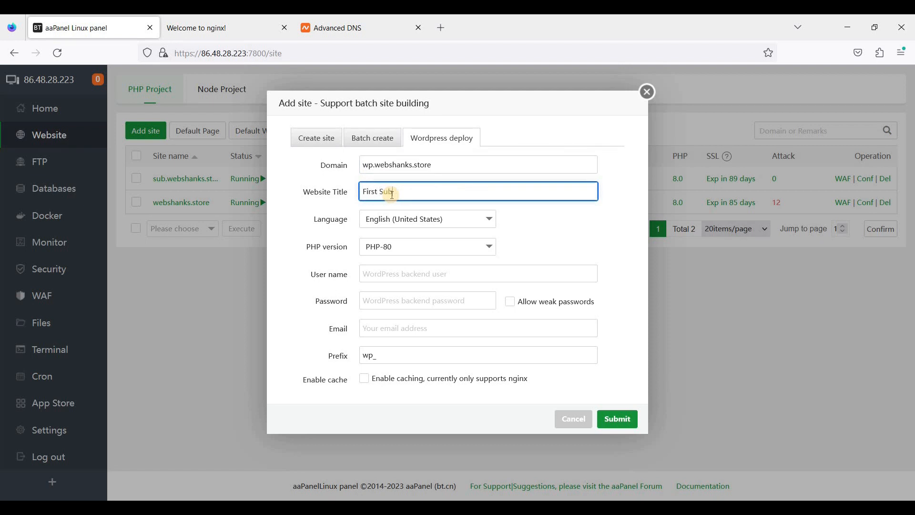
text(domain)
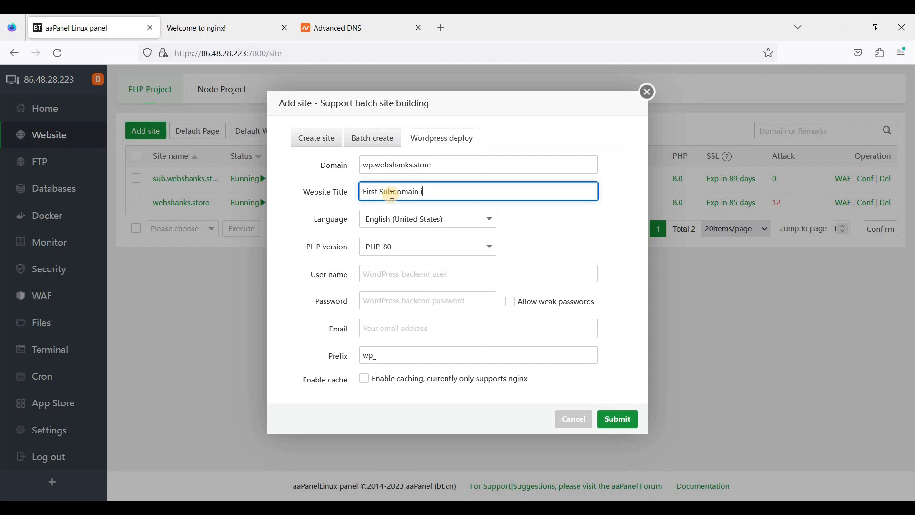
text(in)
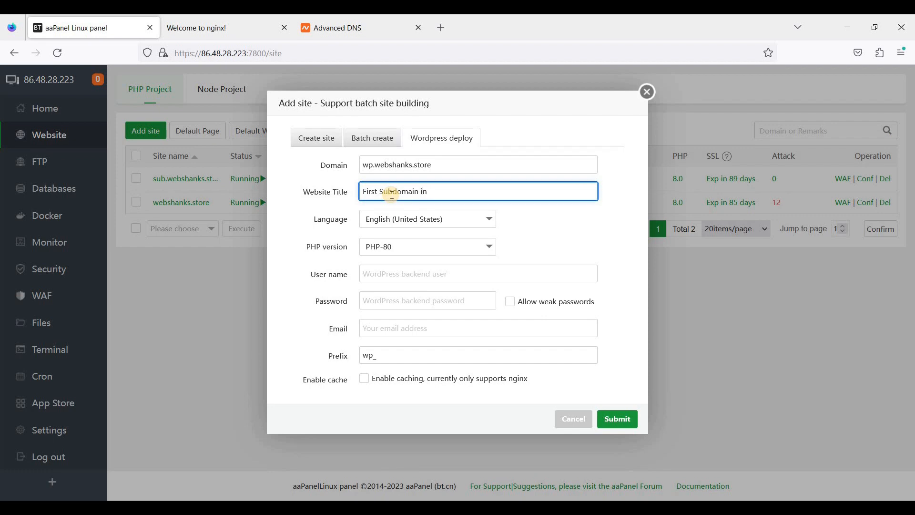
text(aaPanel)
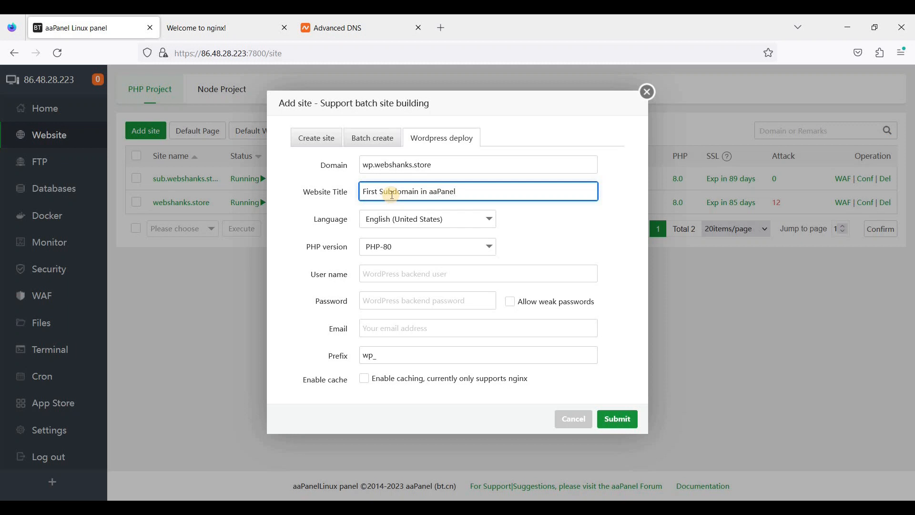
text(With)
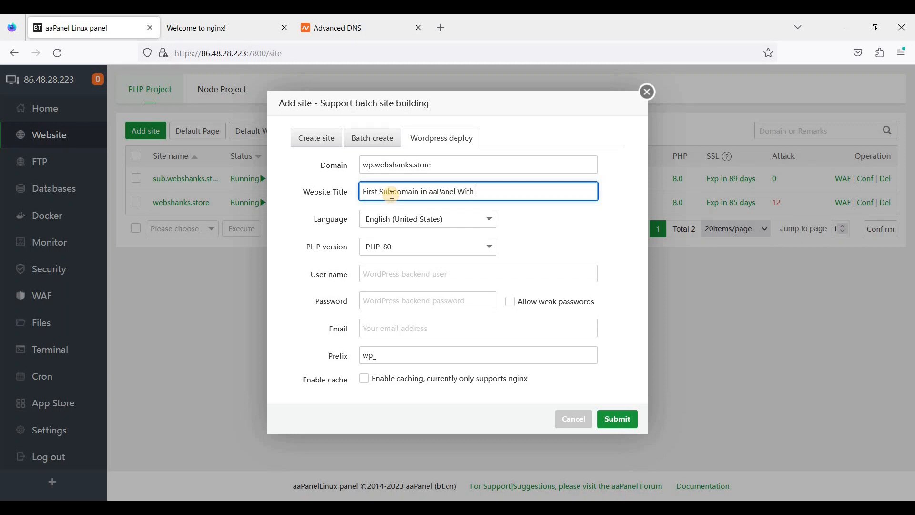
text(WordPress)
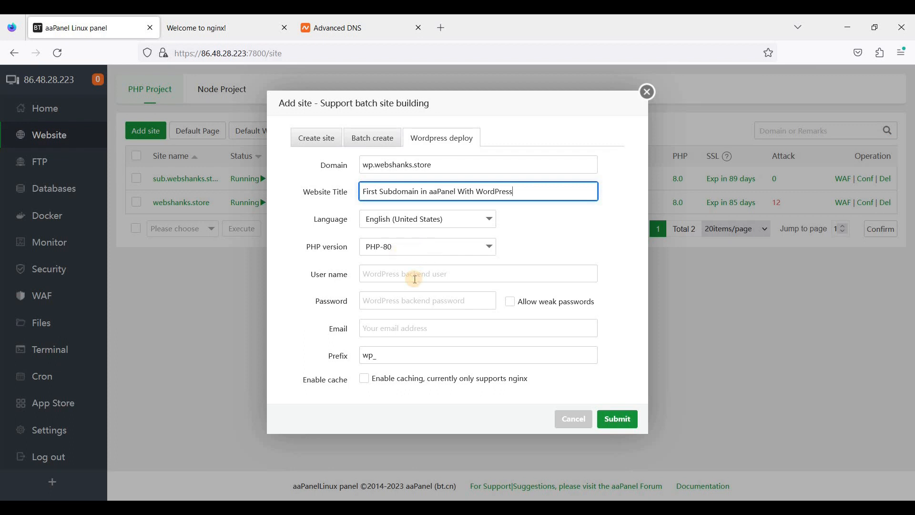
text(wp)
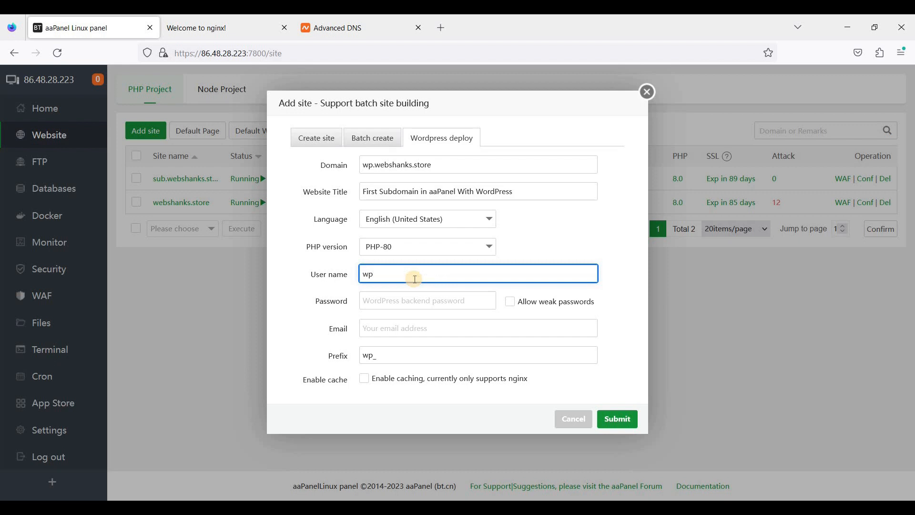
text(admin)
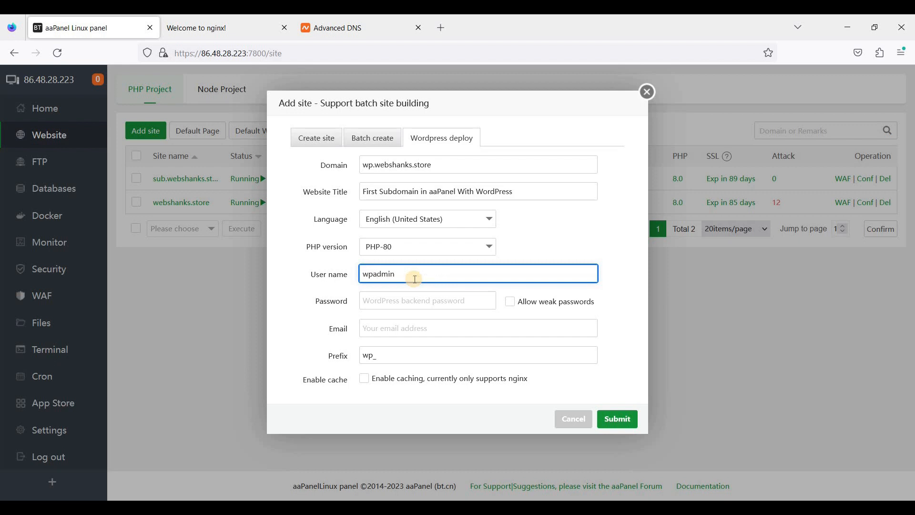
Set the admin password, enable caching, allow weak passwords, and submit the deployment.
click(427, 301)
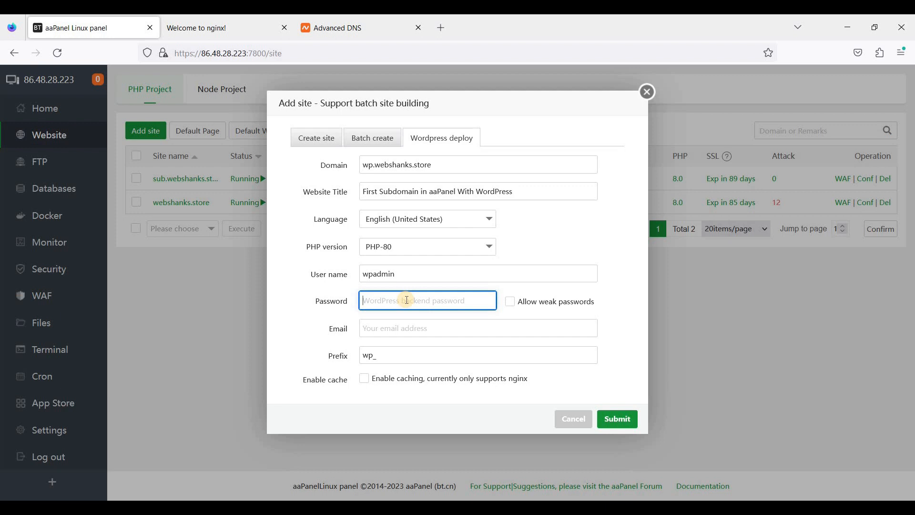
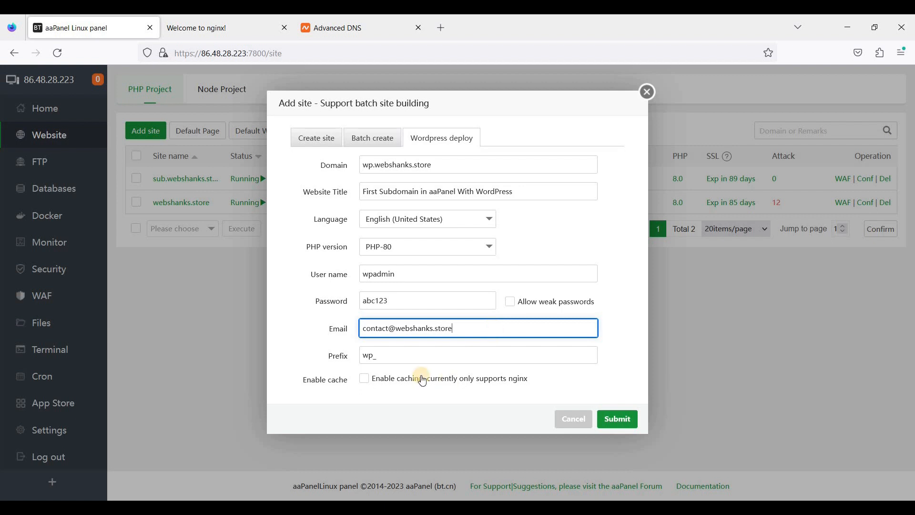
click(363, 378)
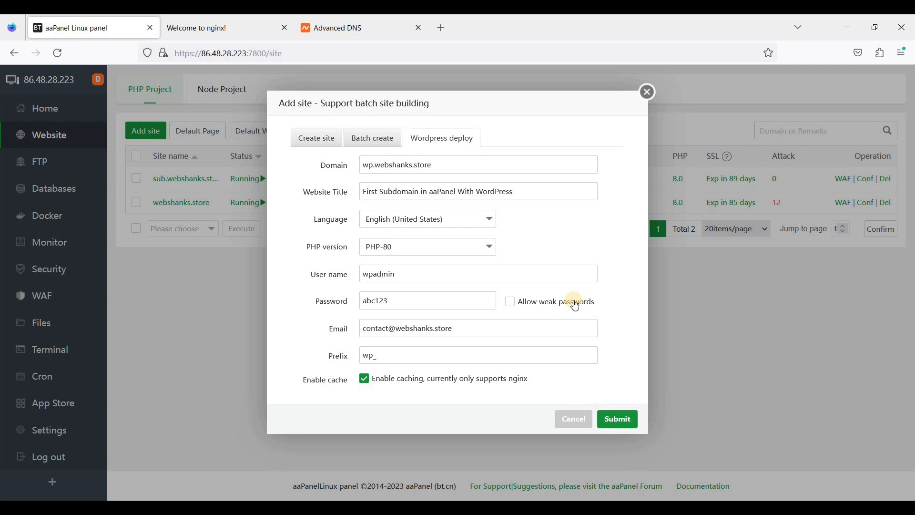
click(508, 301)
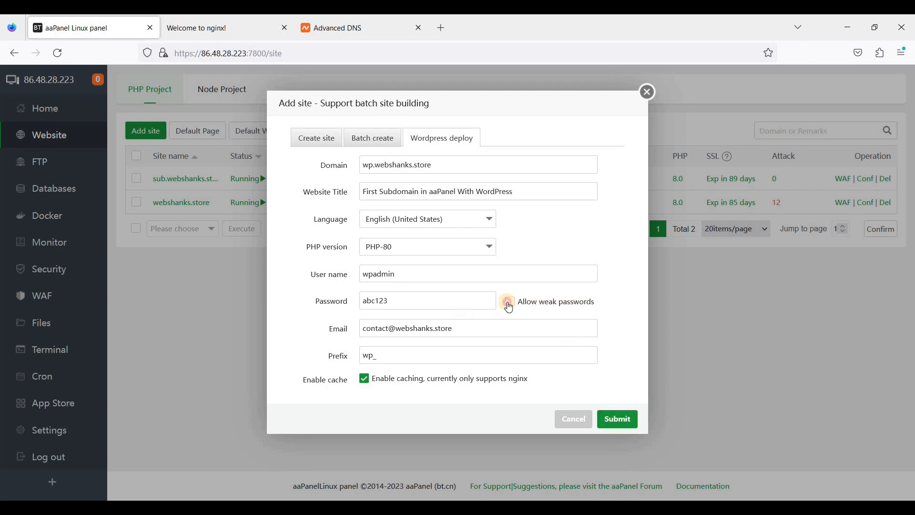
click(510, 301)
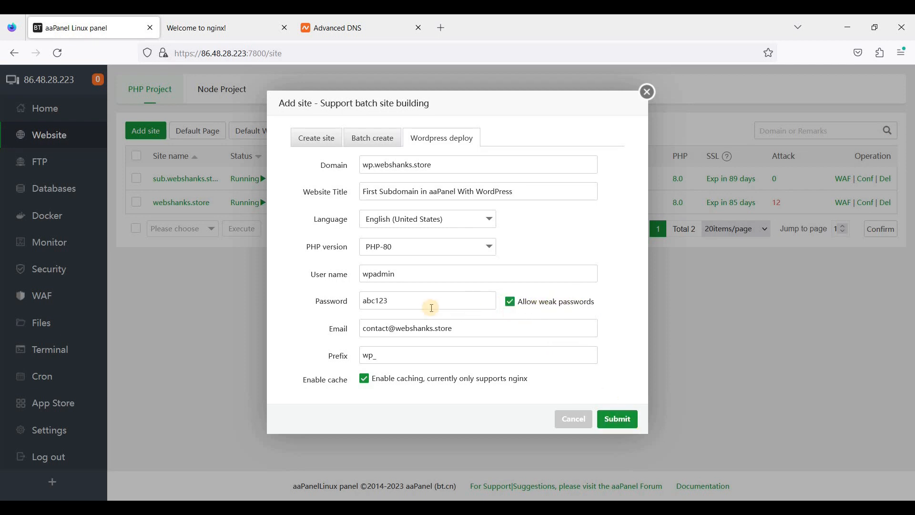
click(427, 300)
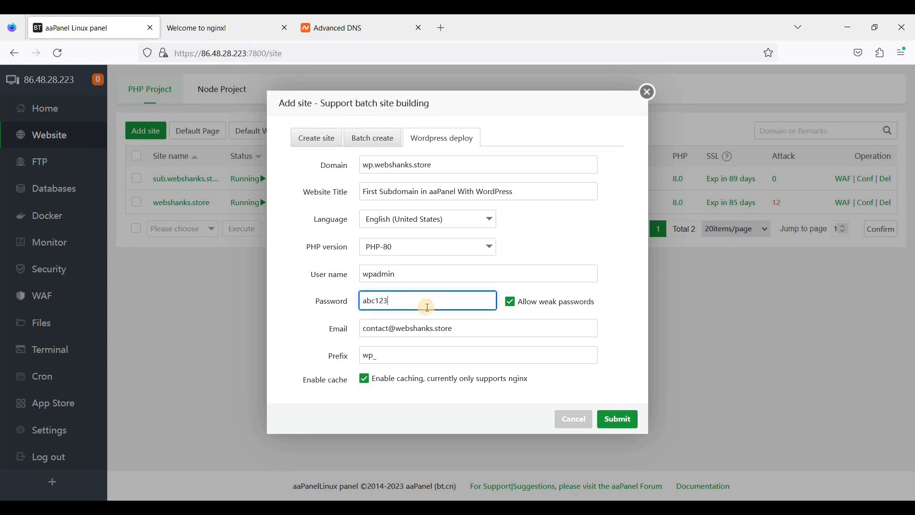
mouse_move(412, 300)
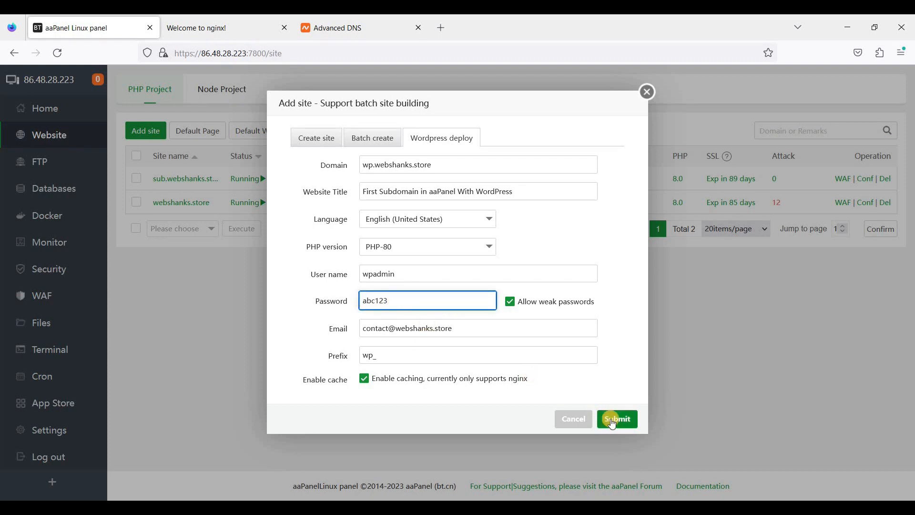
click(617, 418)
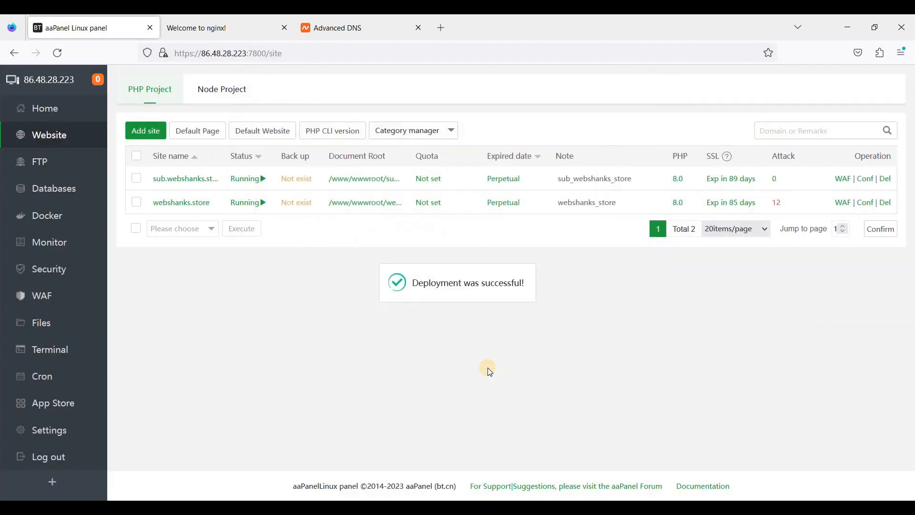
Confirm wp.webshanks.store appears as the third running site in the list.
right_click(487, 370)
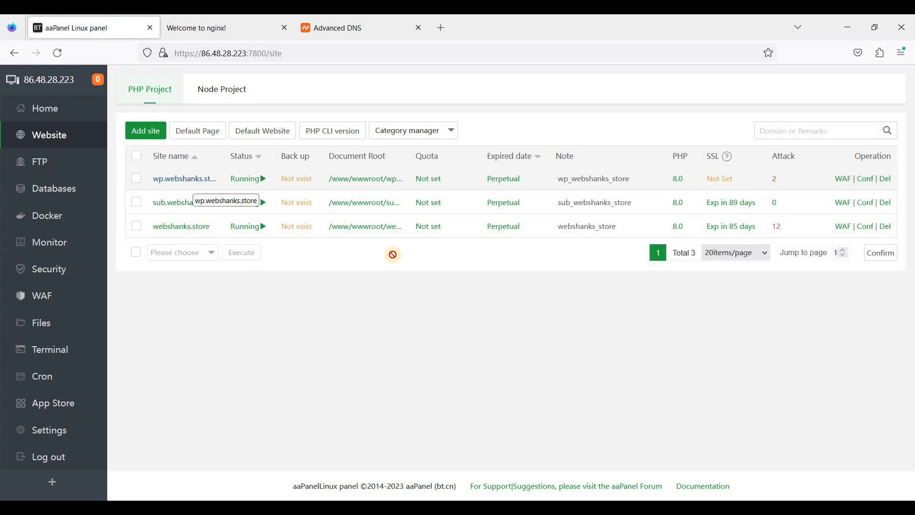
Open wp.webshanks.store's site settings to see its bound domain on port 80.
click(182, 178)
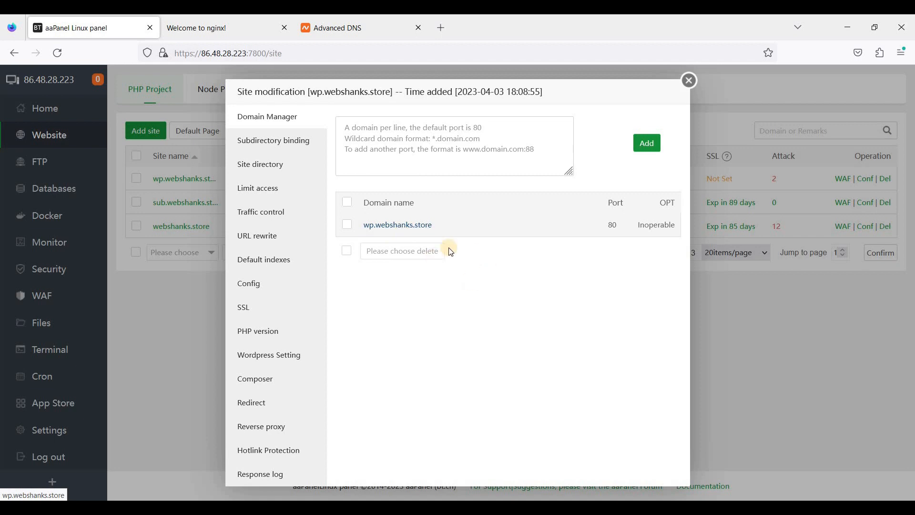
mouse_move(418, 227)
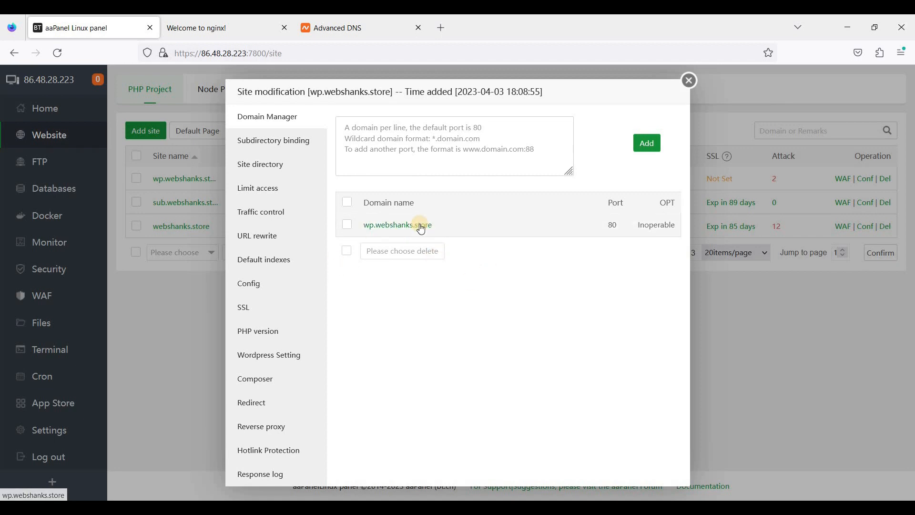
mouse_move(408, 237)
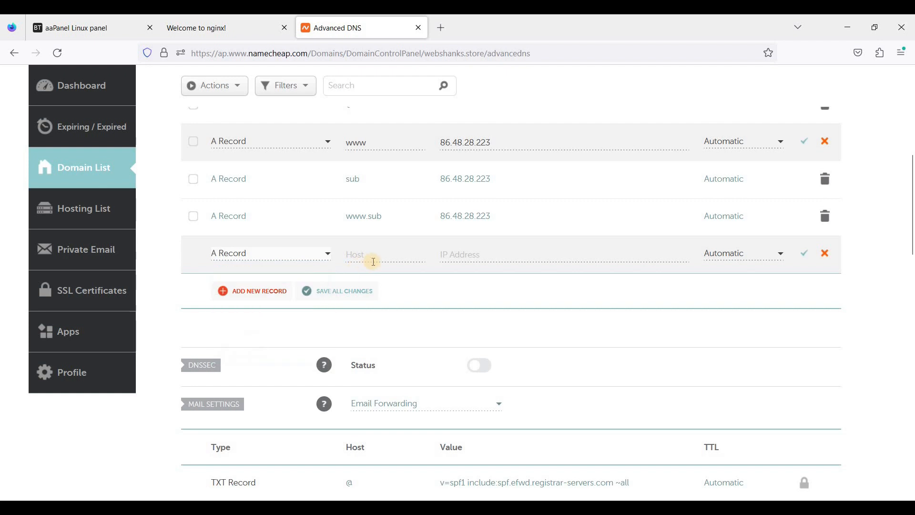
click(374, 254)
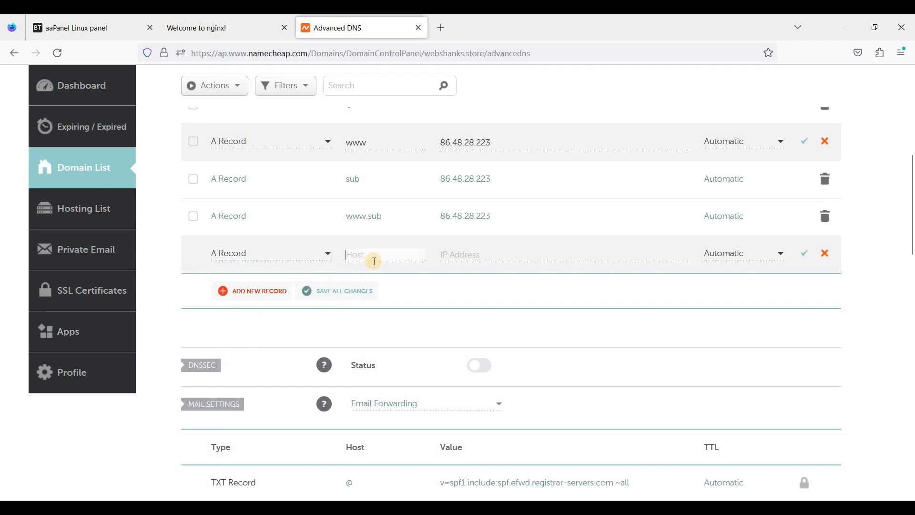
text(w)
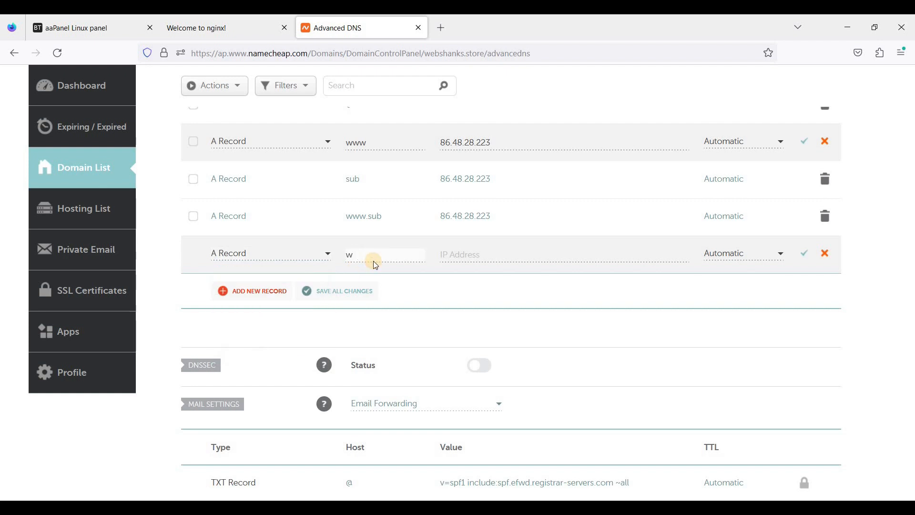
text(p)
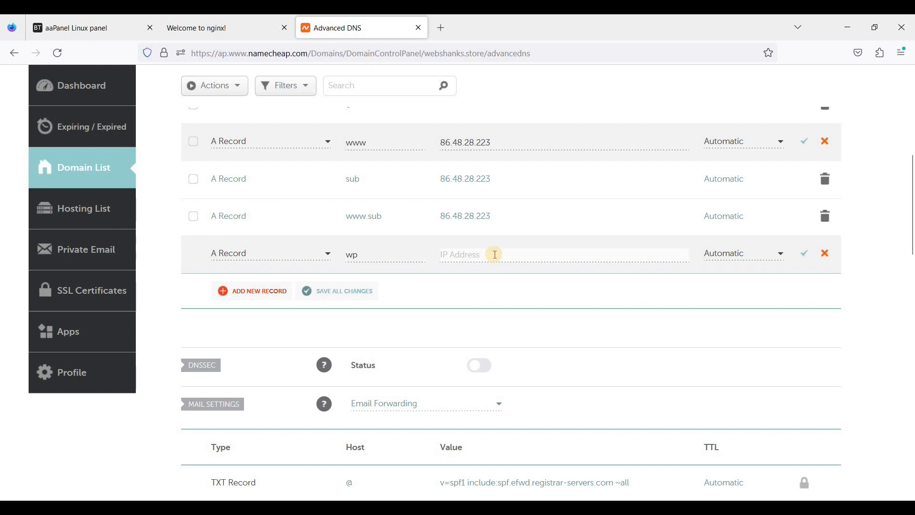
text(86.48.28.223)
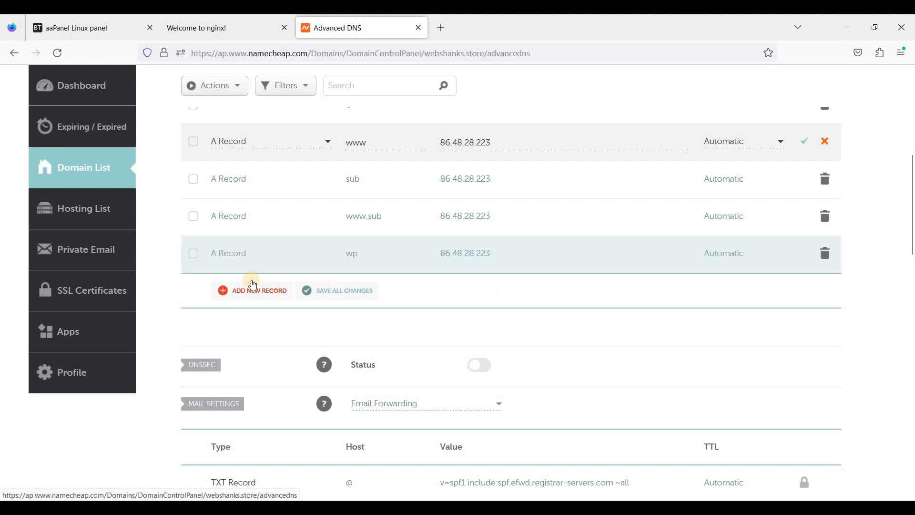
click(258, 290)
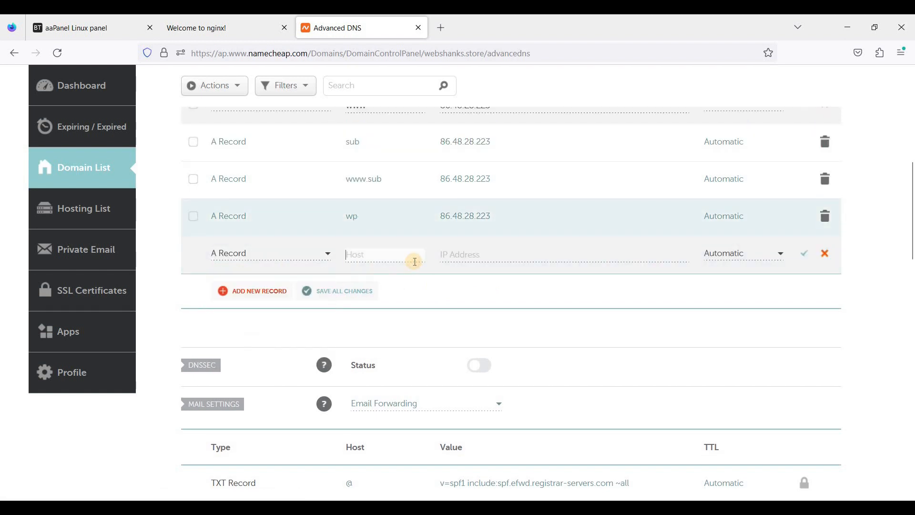
text(www.wp)
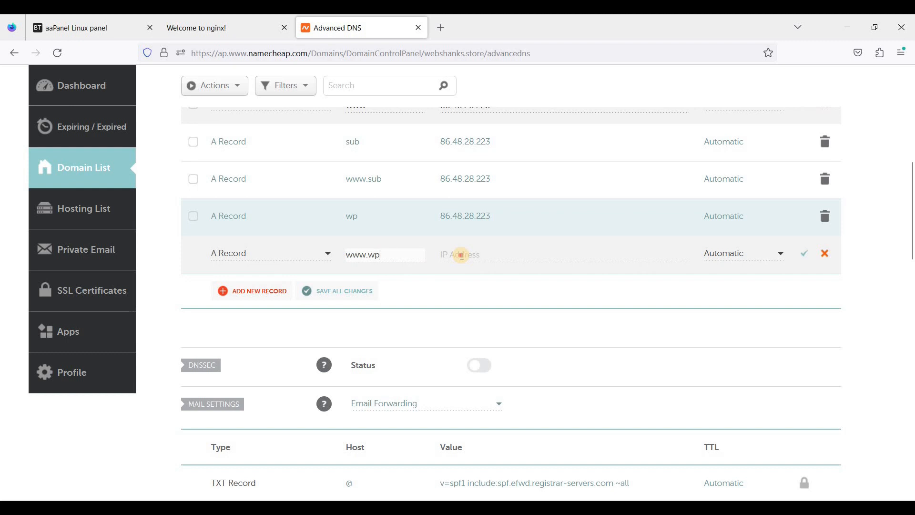
text(86.48.28.223)
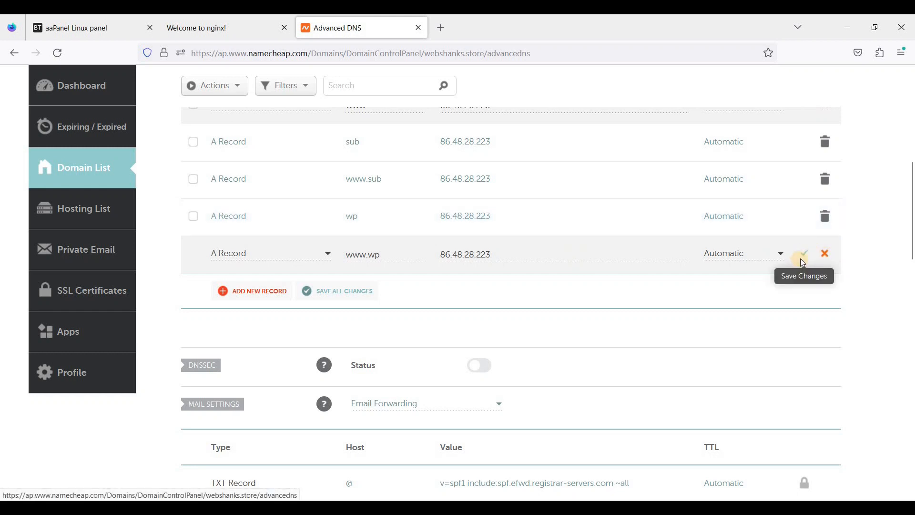
click(804, 253)
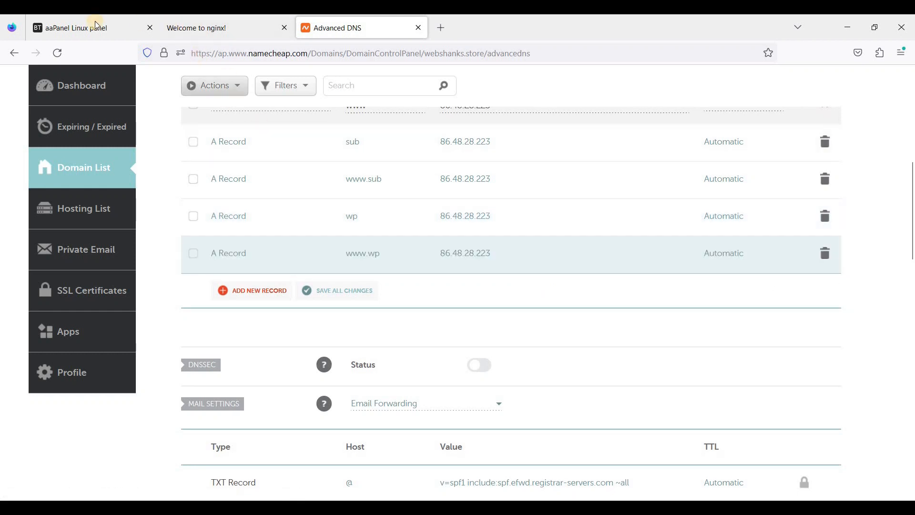
mouse_move(379, 227)
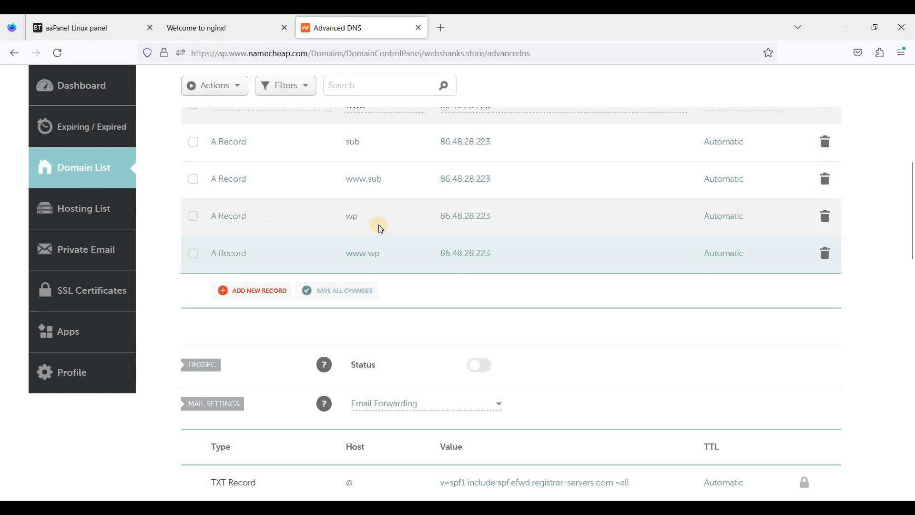
mouse_move(910, 222)
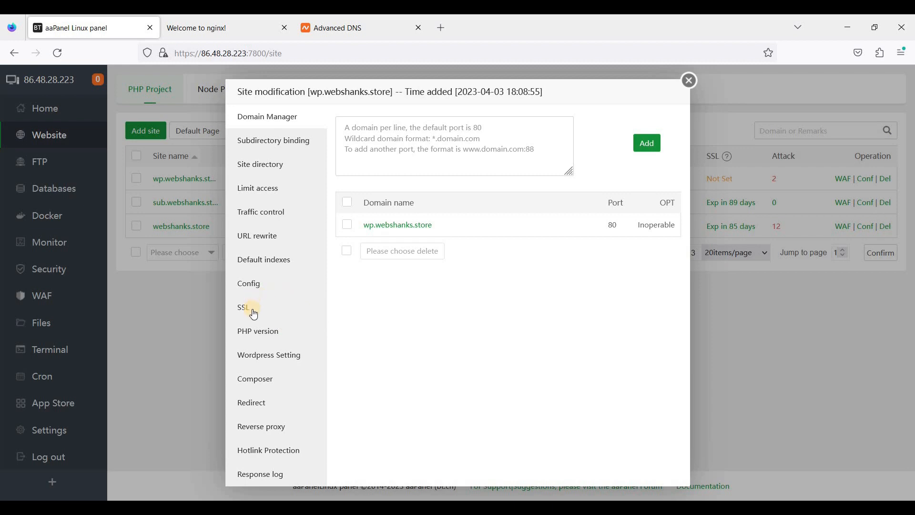
Apply a Let's Encrypt certificate for wp.webshanks.store and turn on Force HTTPS.
click(243, 307)
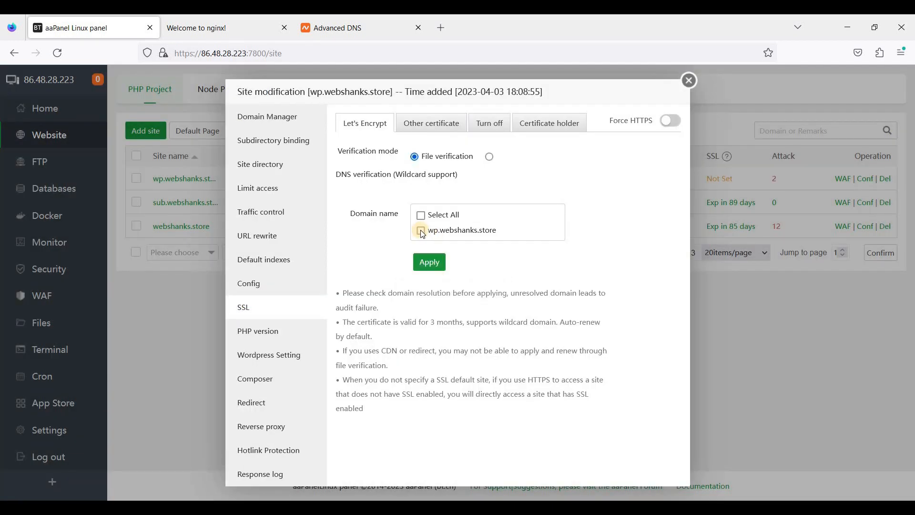
click(421, 230)
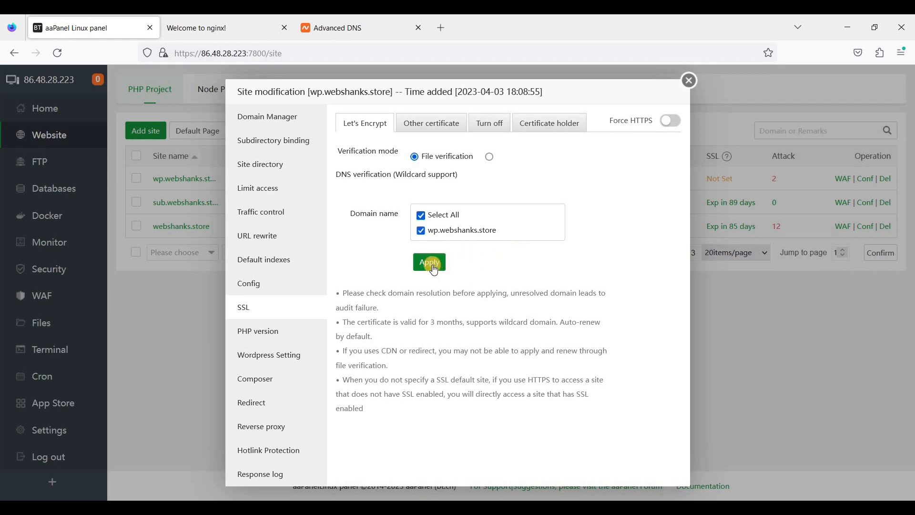
click(429, 262)
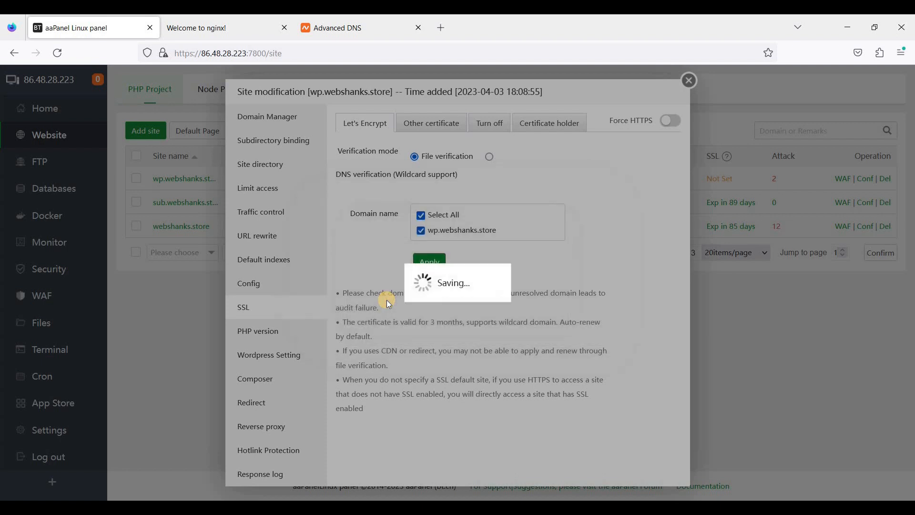
click(429, 260)
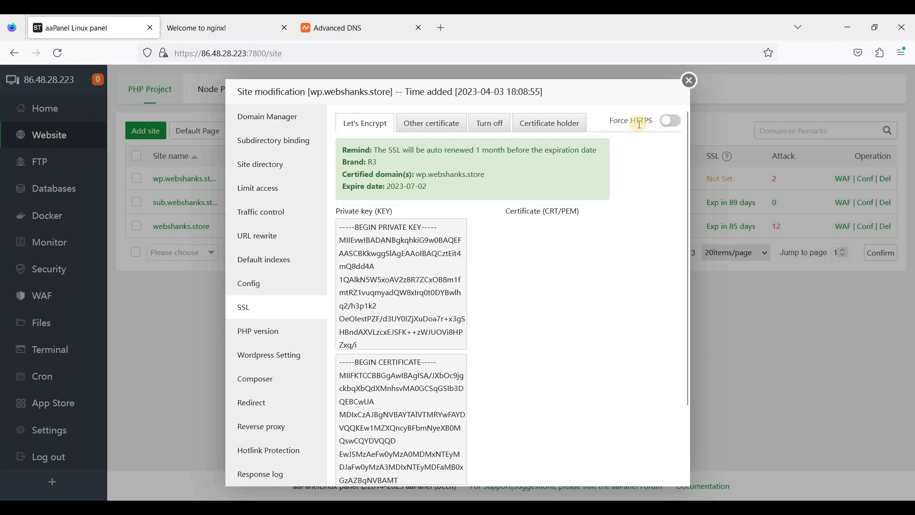
mouse_move(659, 155)
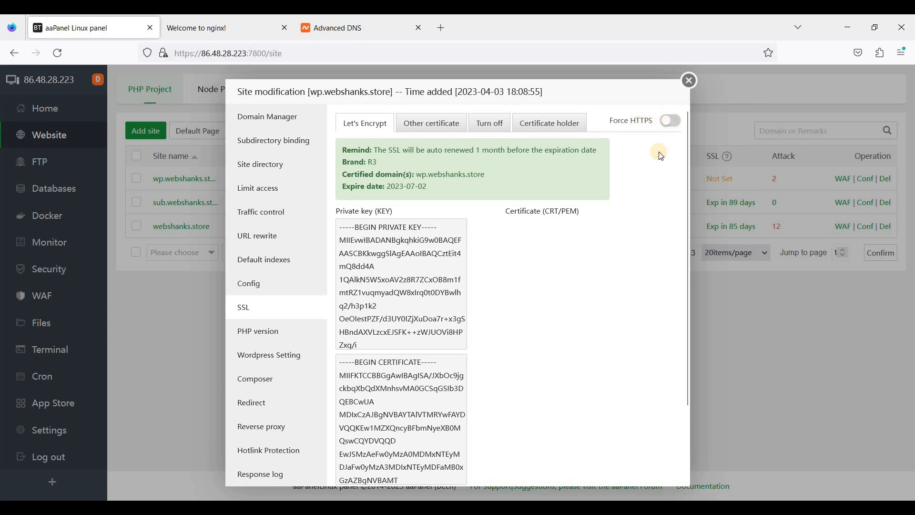
click(669, 120)
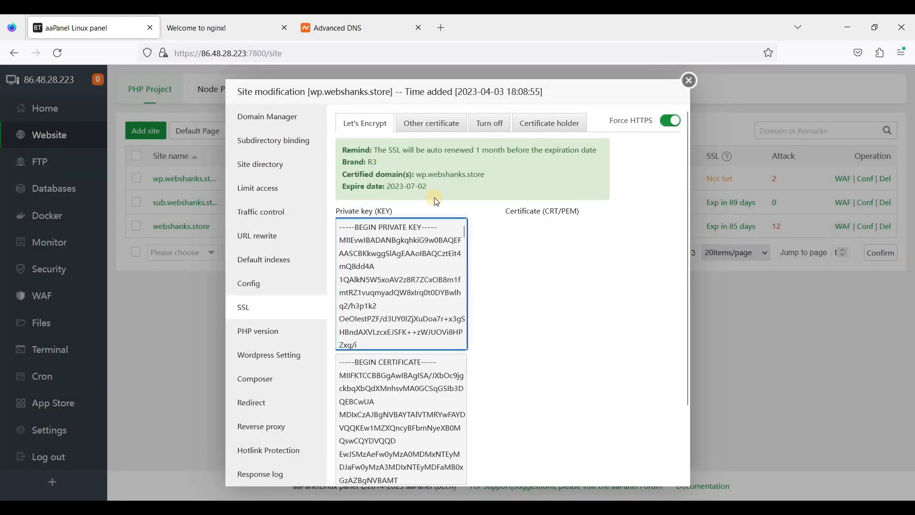
click(267, 116)
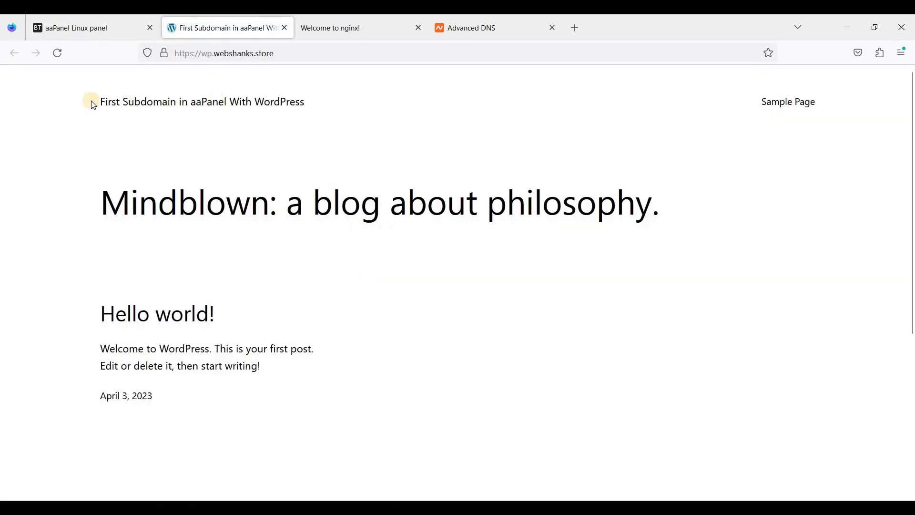
mouse_move(113, 120)
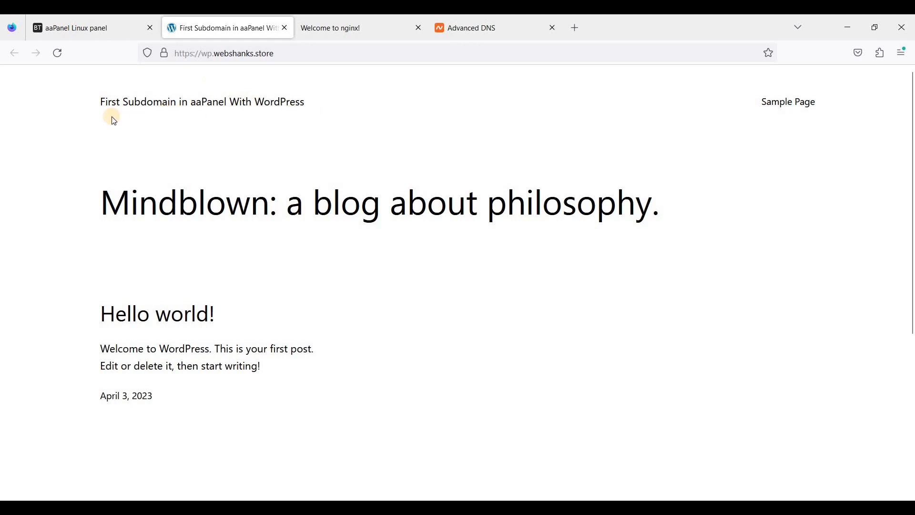
mouse_move(202, 106)
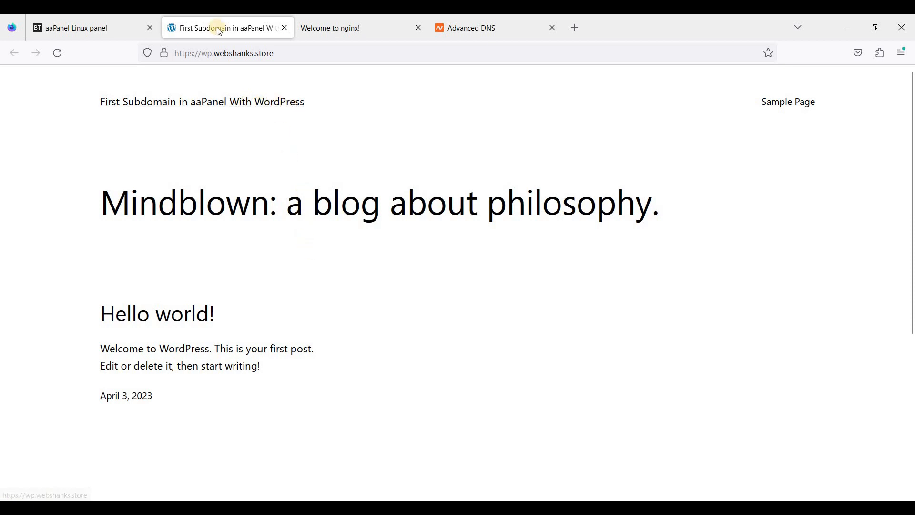
mouse_move(328, 215)
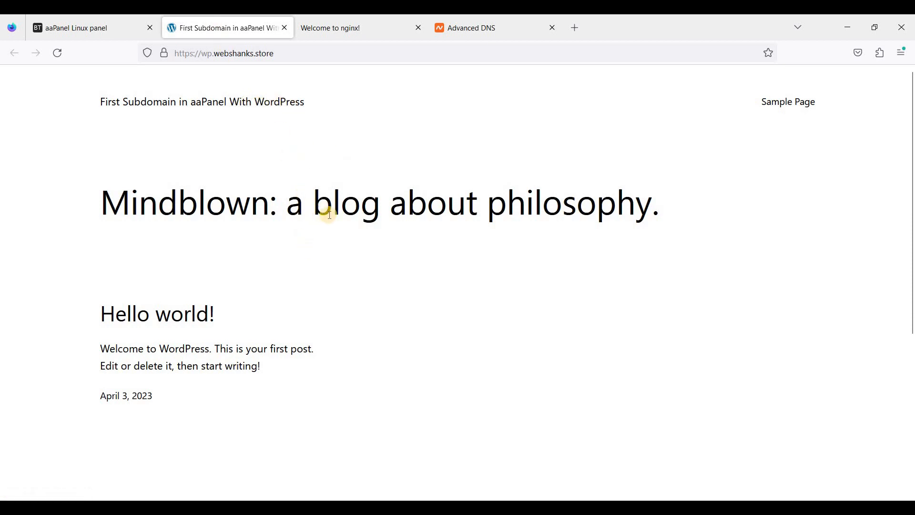